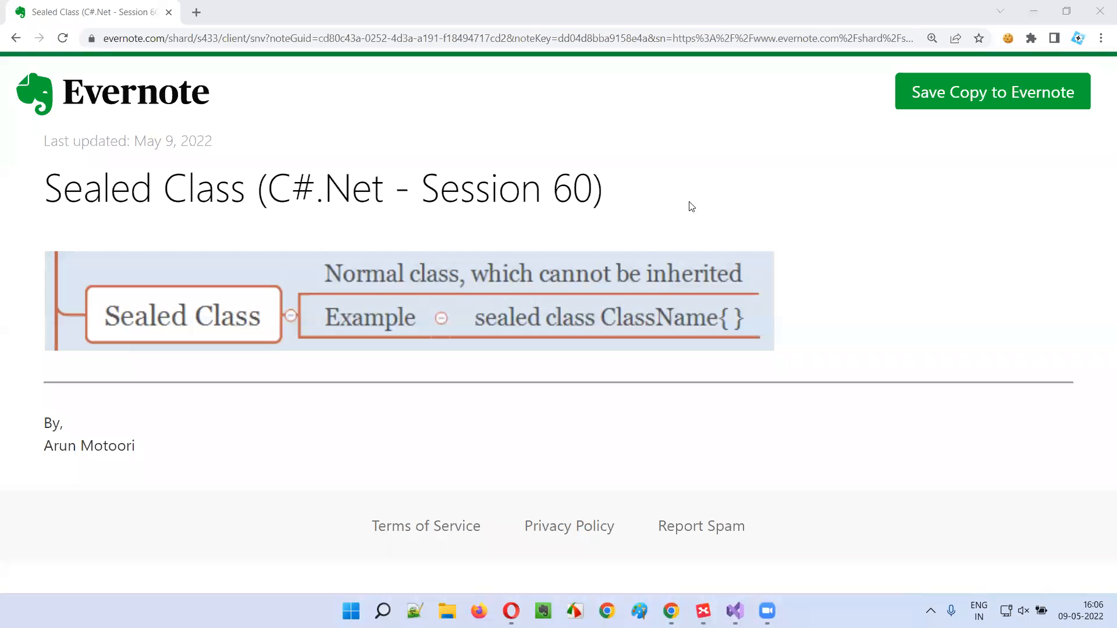
# Highlight the session number and the words 'Sealed Class' in the note title
pyautogui.doubleClick(472, 188)
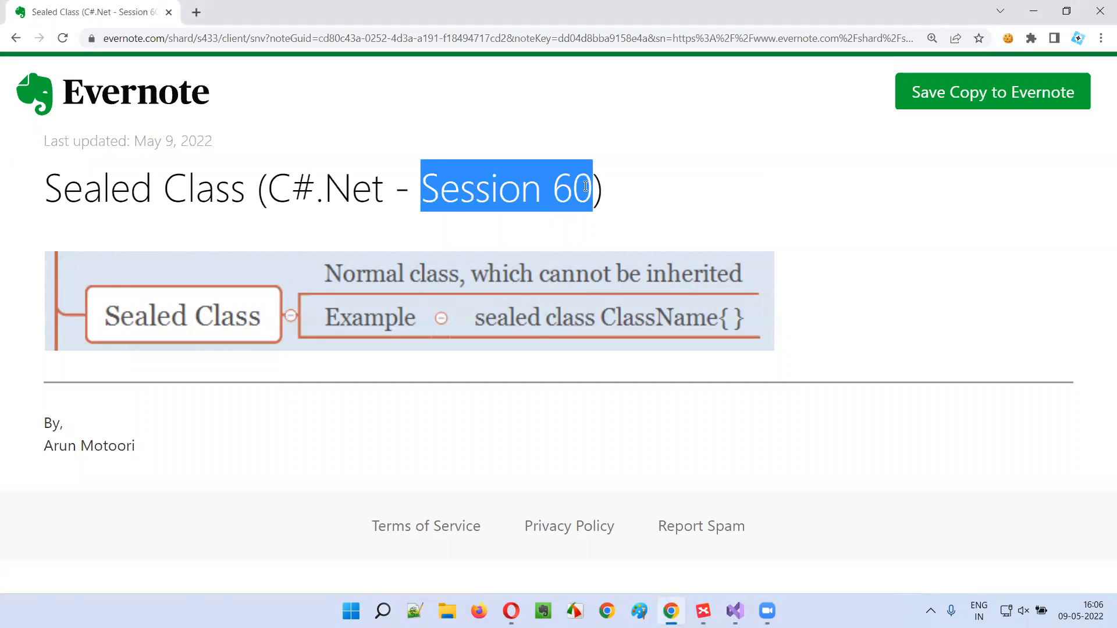
pyautogui.doubleClick(324, 188)
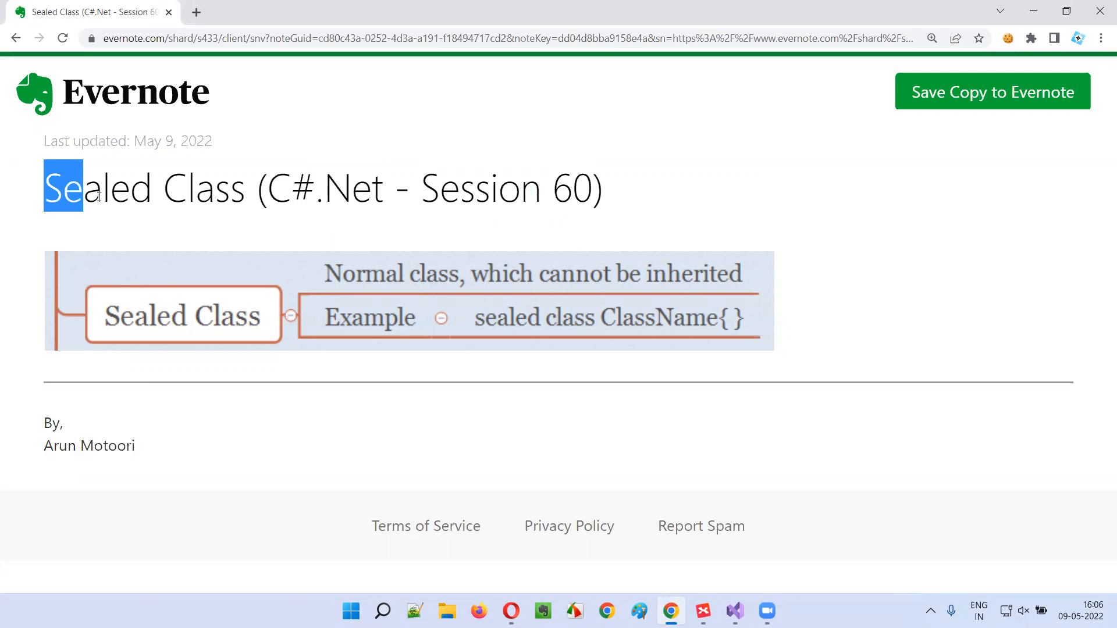
pyautogui.doubleClick(143, 188)
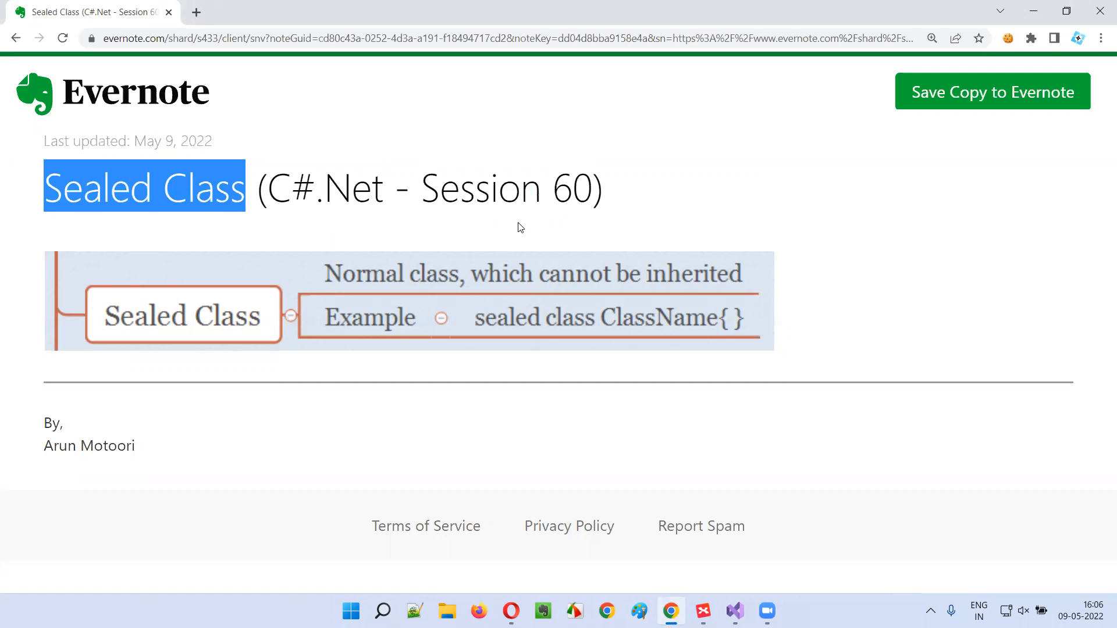
pyautogui.moveTo(201, 265)
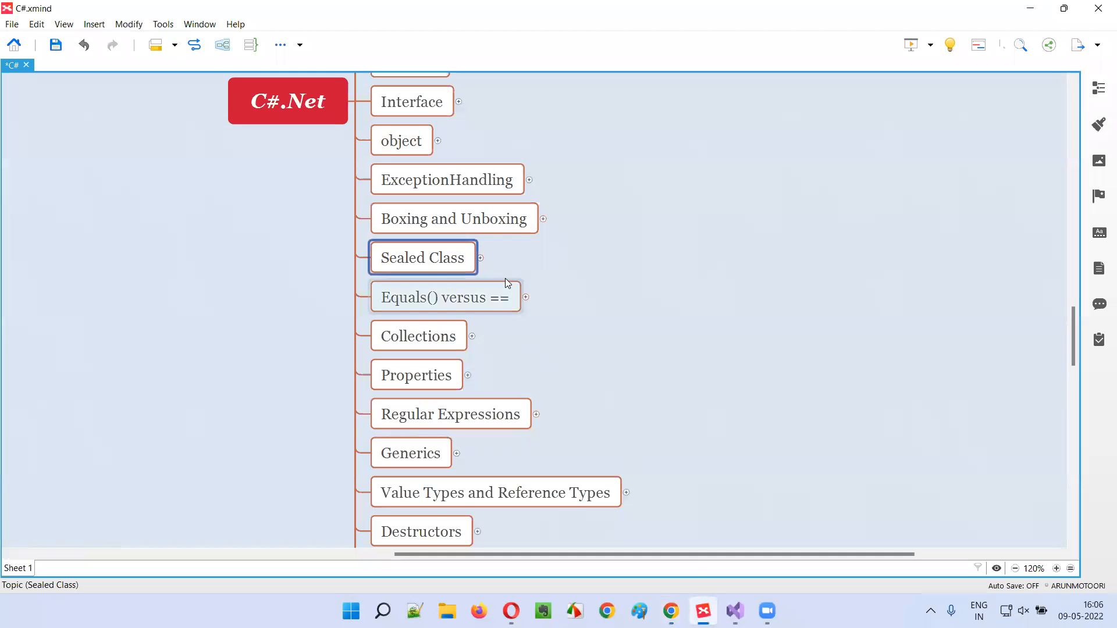
# Expand Sealed Class in XMind and select its definition and example subtopics
pyautogui.click(480, 257)
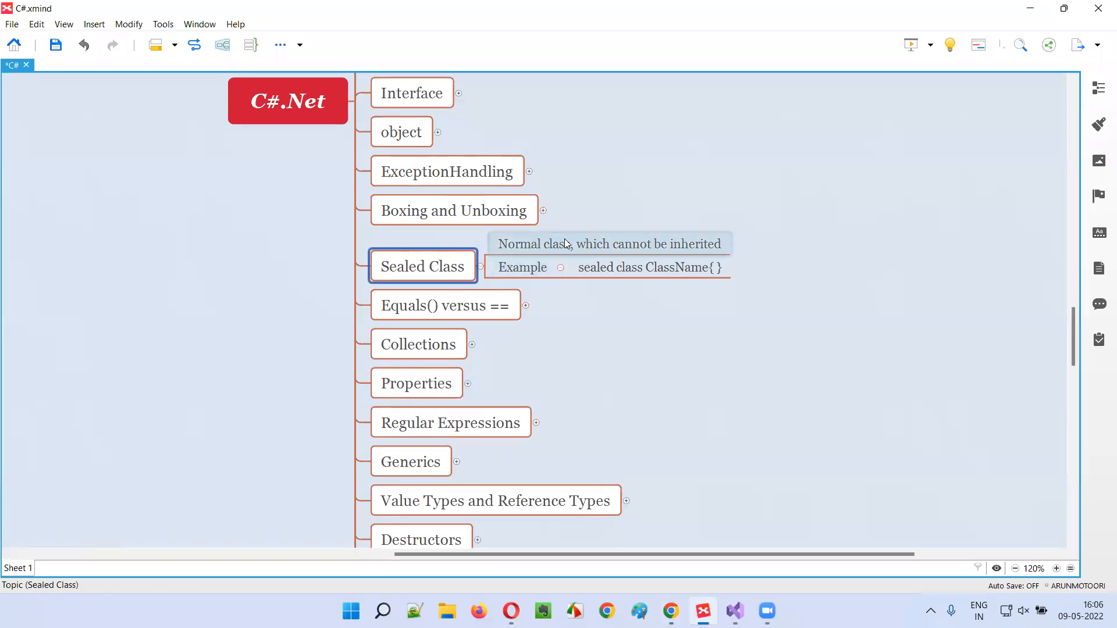
pyautogui.click(609, 243)
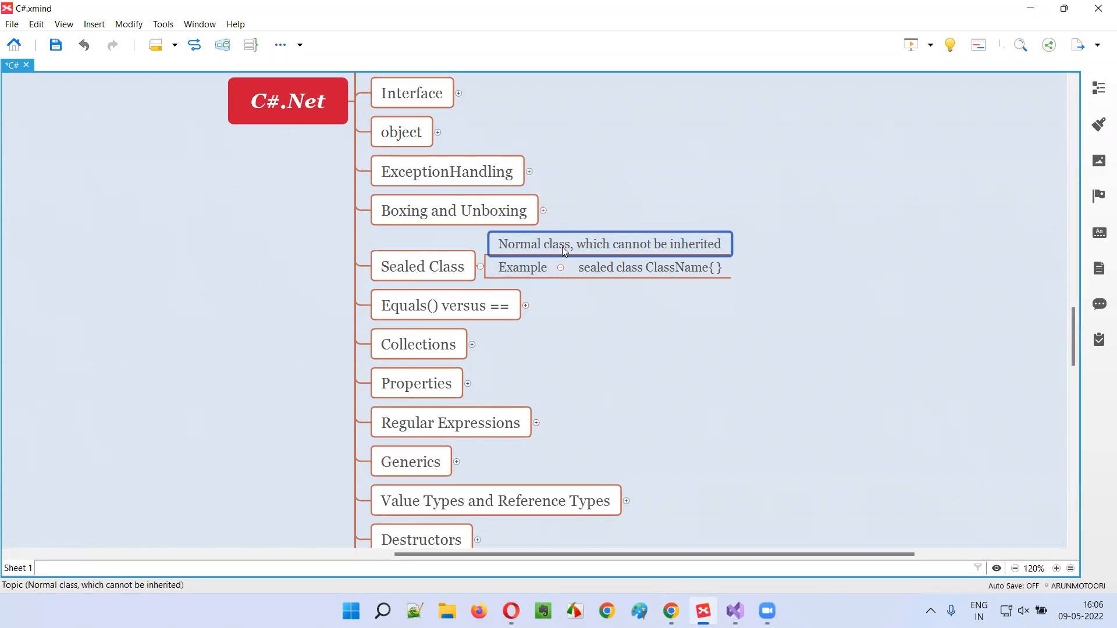
pyautogui.click(422, 266)
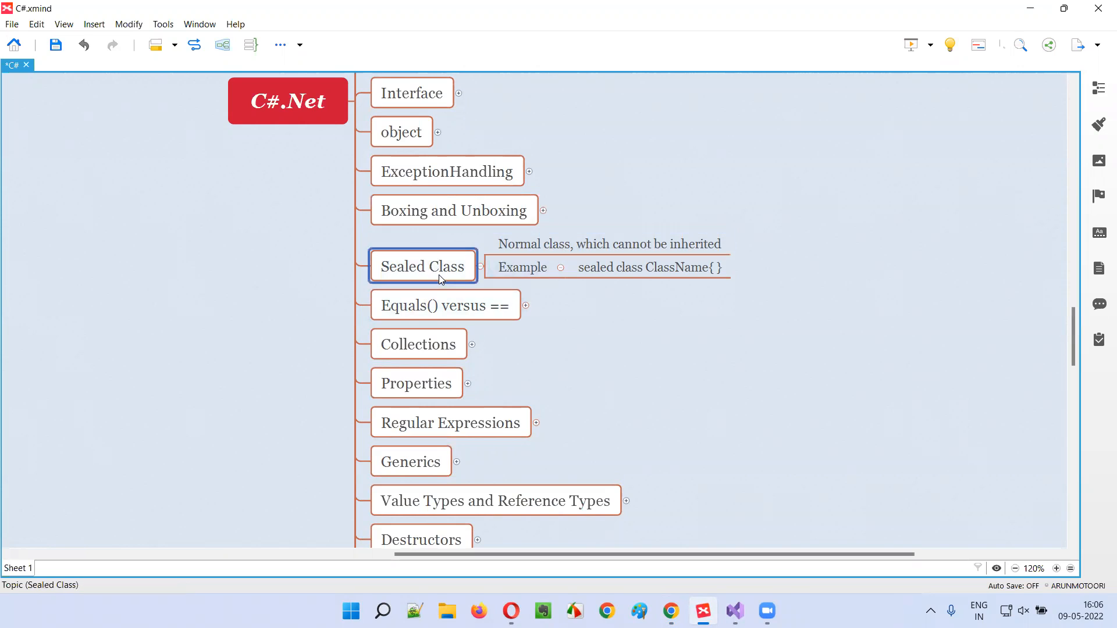
pyautogui.moveTo(456, 285)
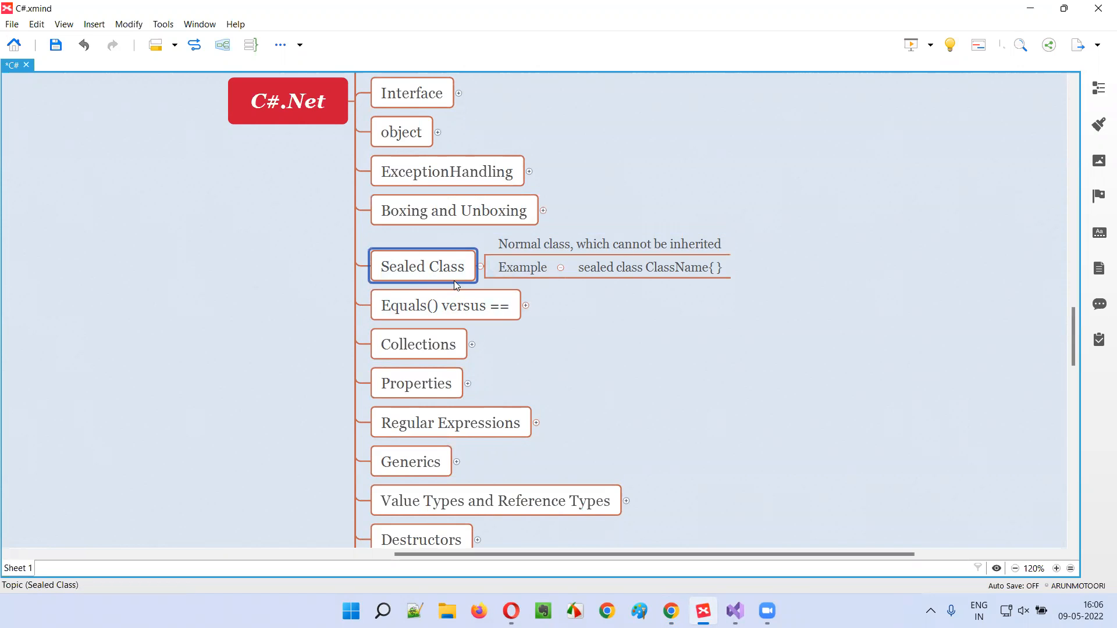
pyautogui.click(609, 243)
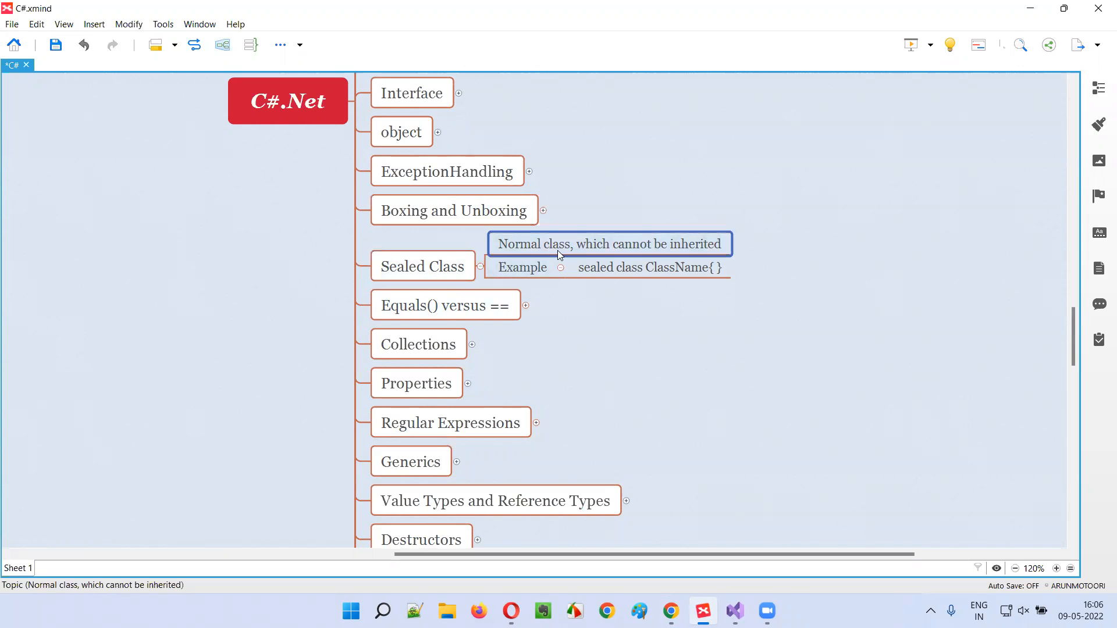
pyautogui.click(422, 266)
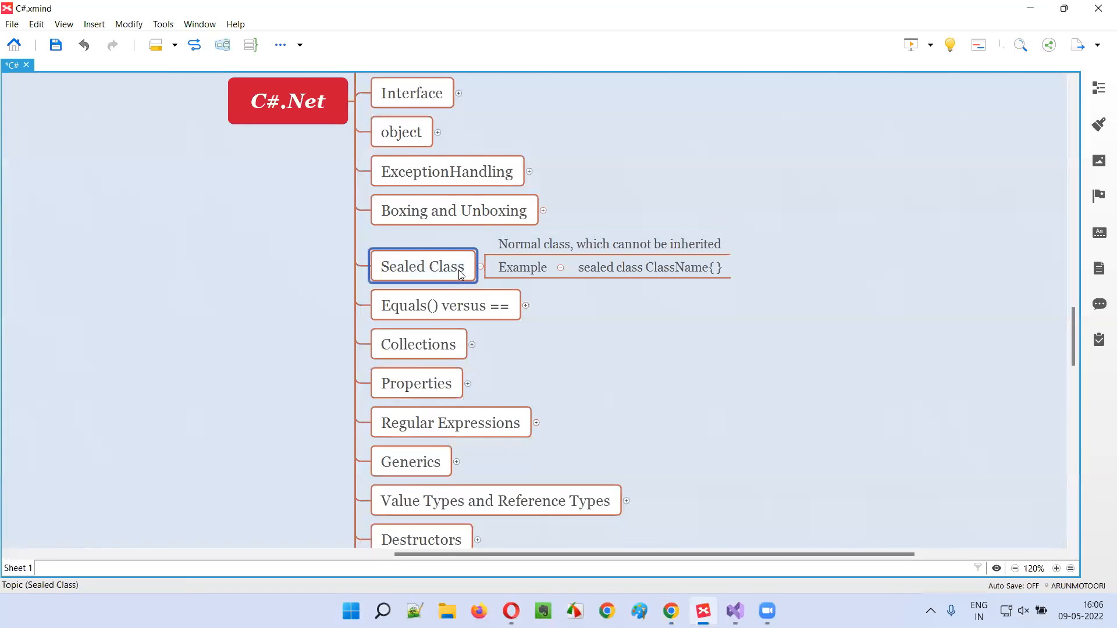
pyautogui.moveTo(513, 274)
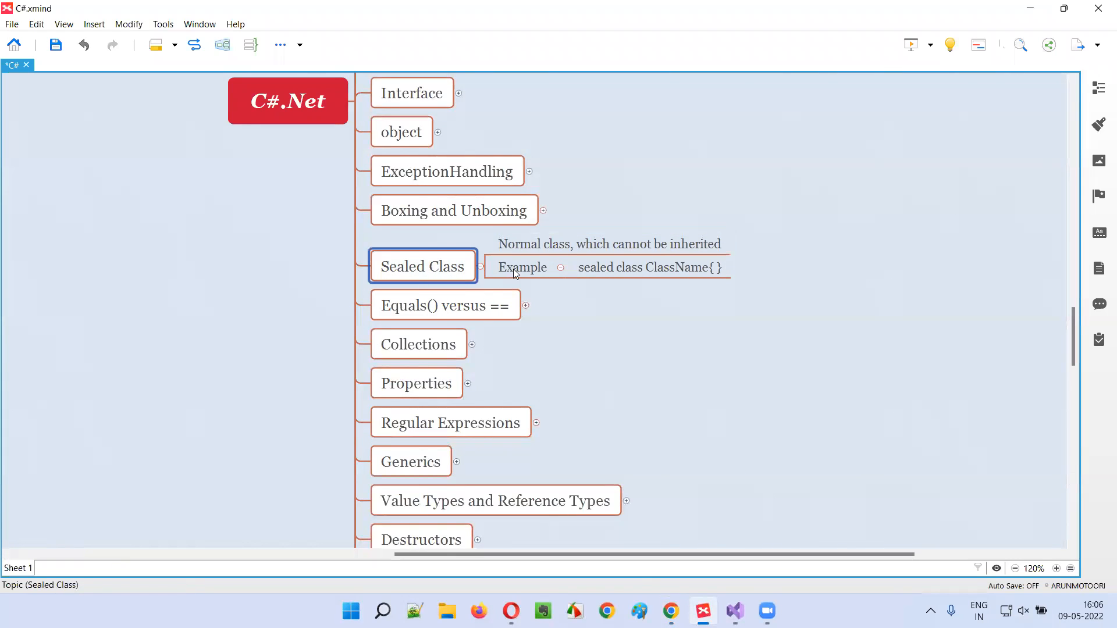
pyautogui.click(658, 336)
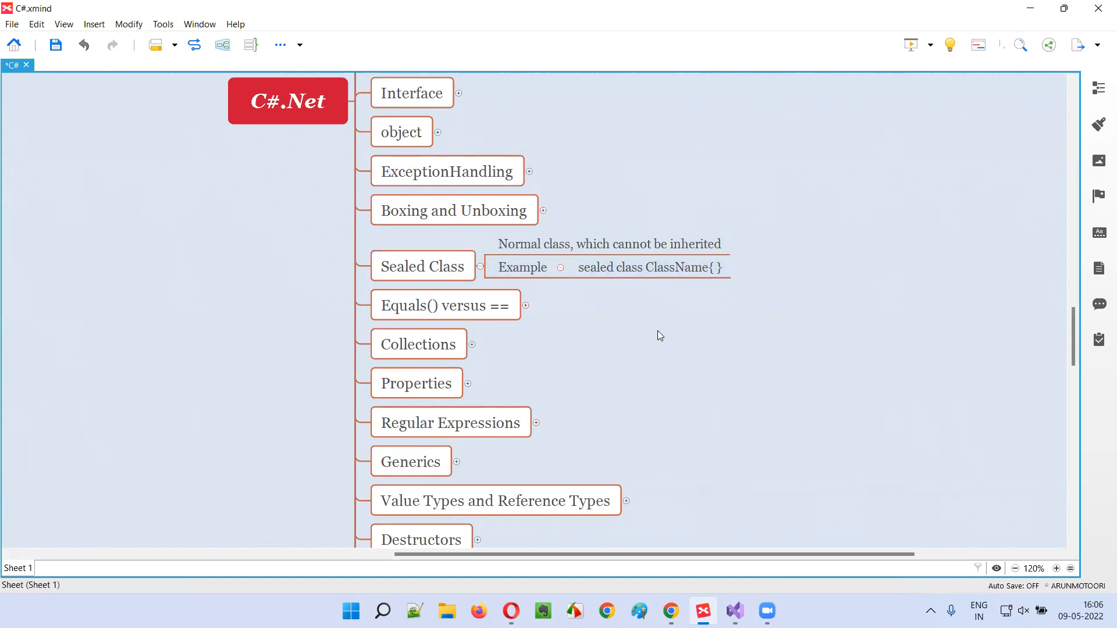
pyautogui.moveTo(643, 330)
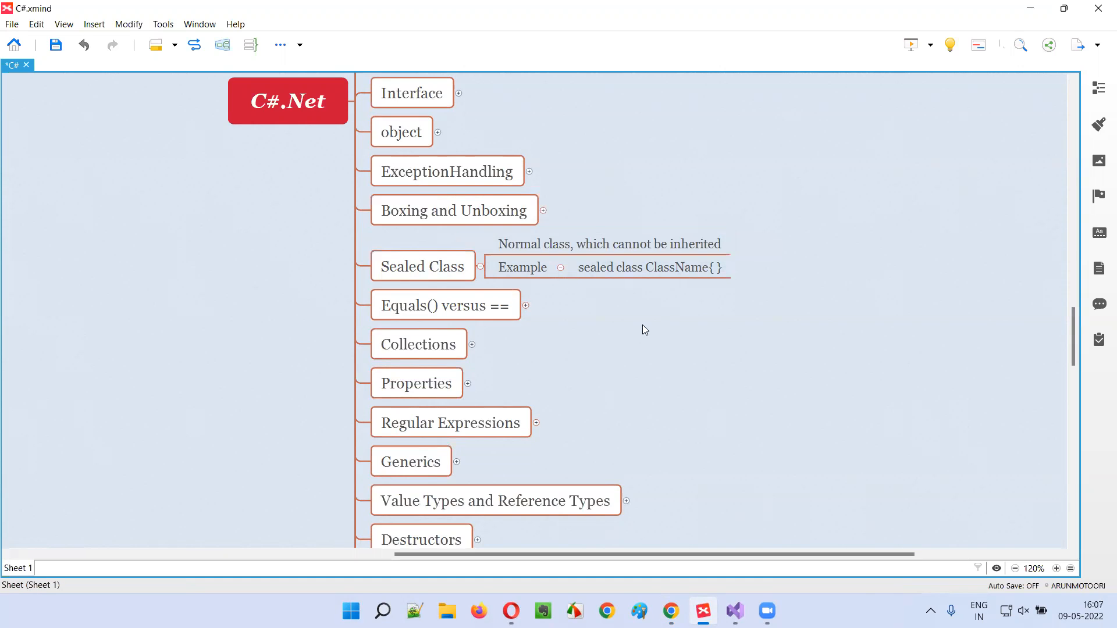
pyautogui.click(522, 267)
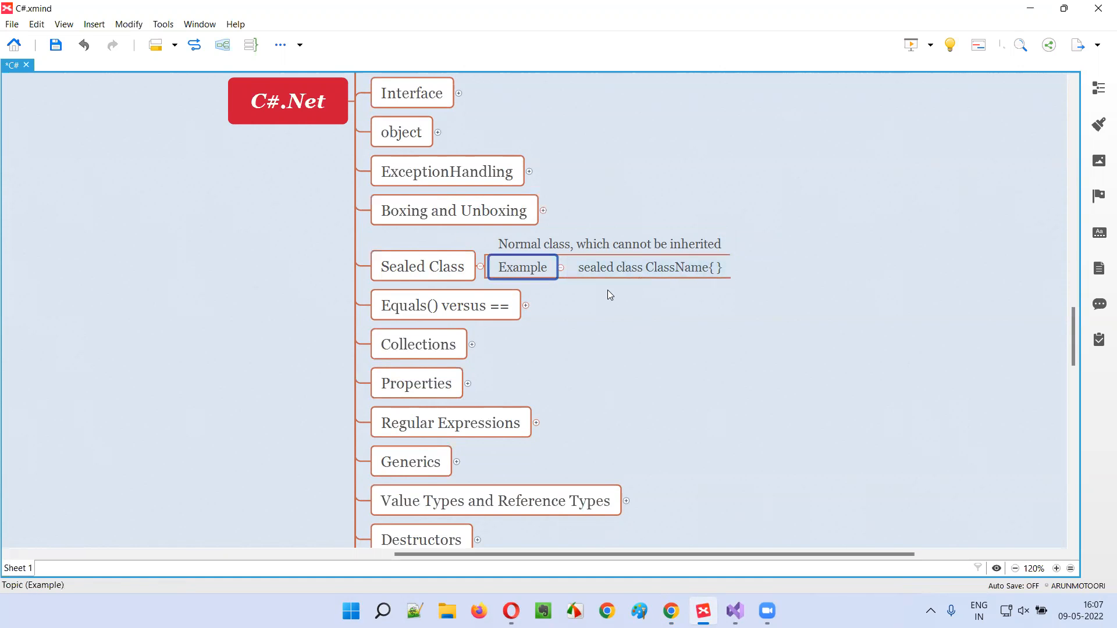
pyautogui.click(649, 267)
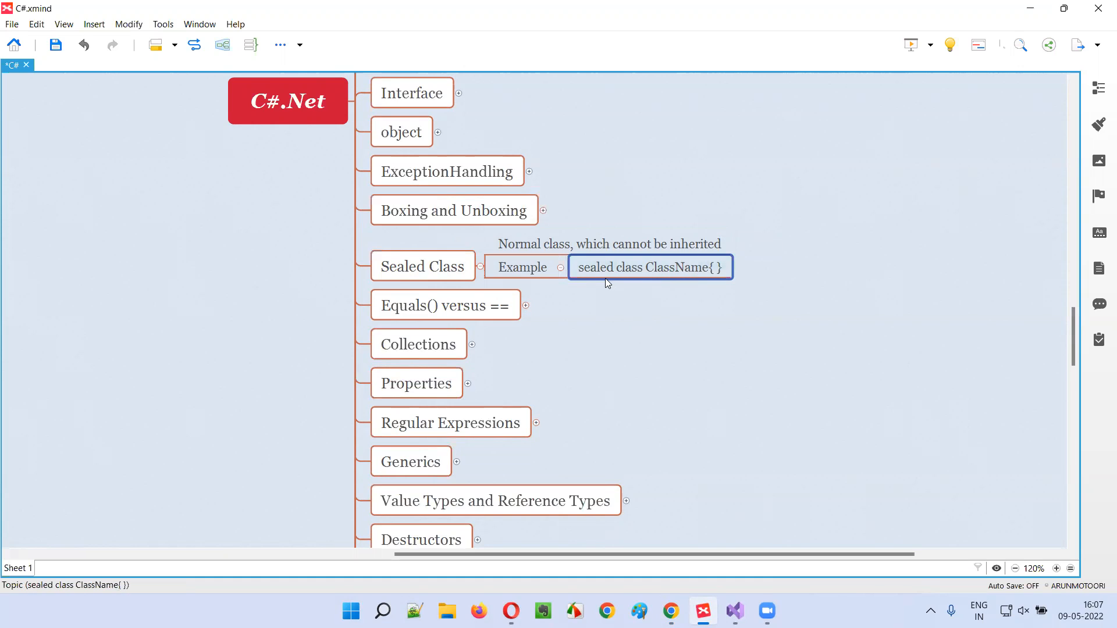
pyautogui.moveTo(606, 279)
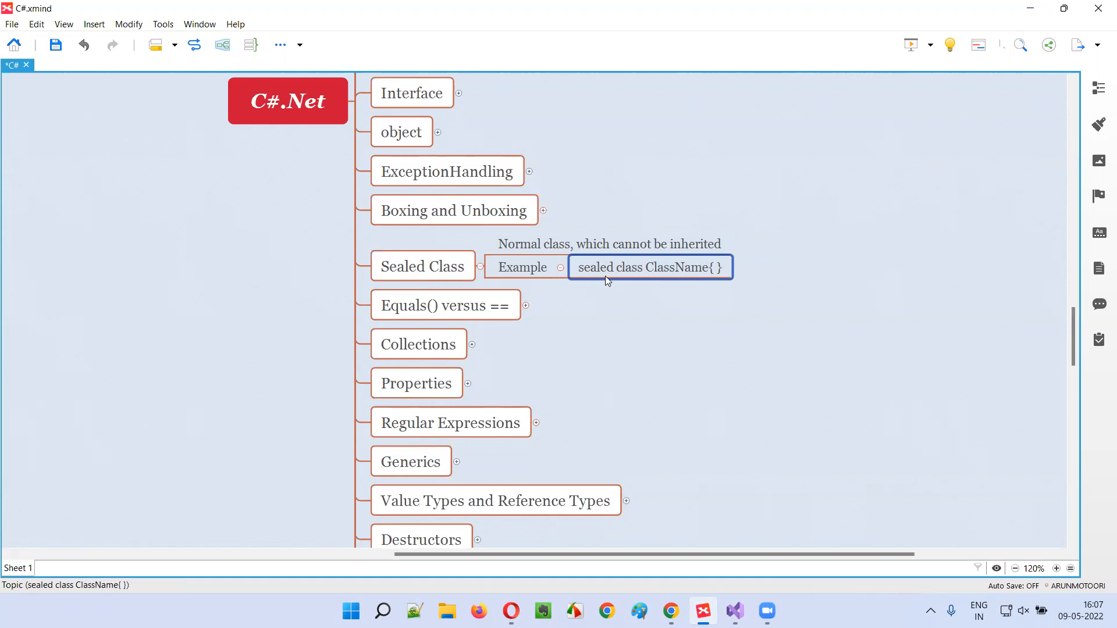
pyautogui.moveTo(596, 279)
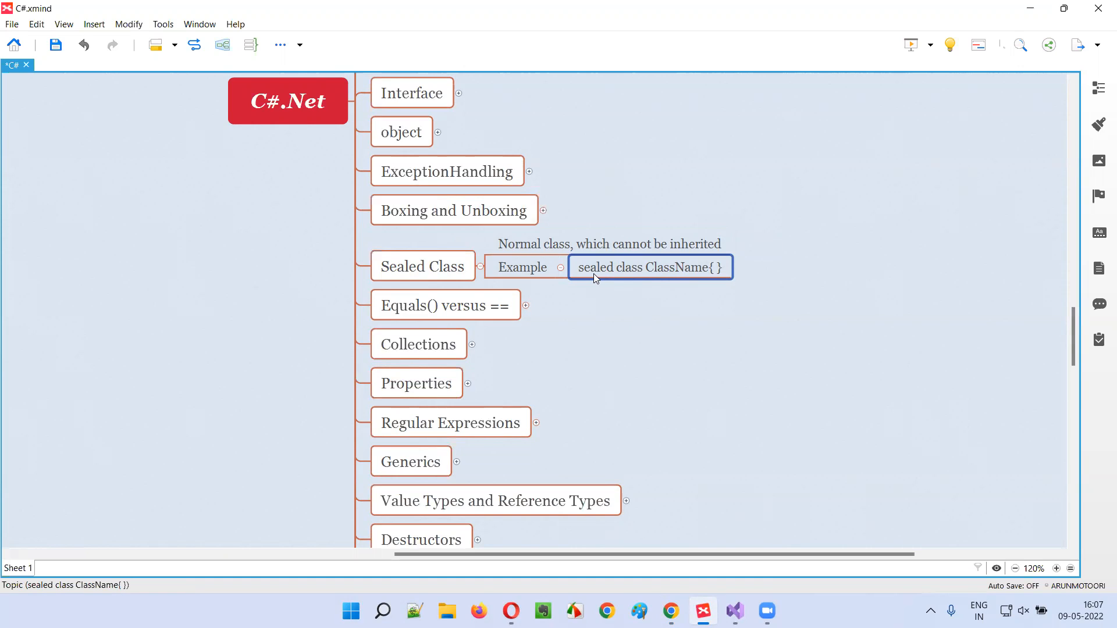
pyautogui.moveTo(669, 276)
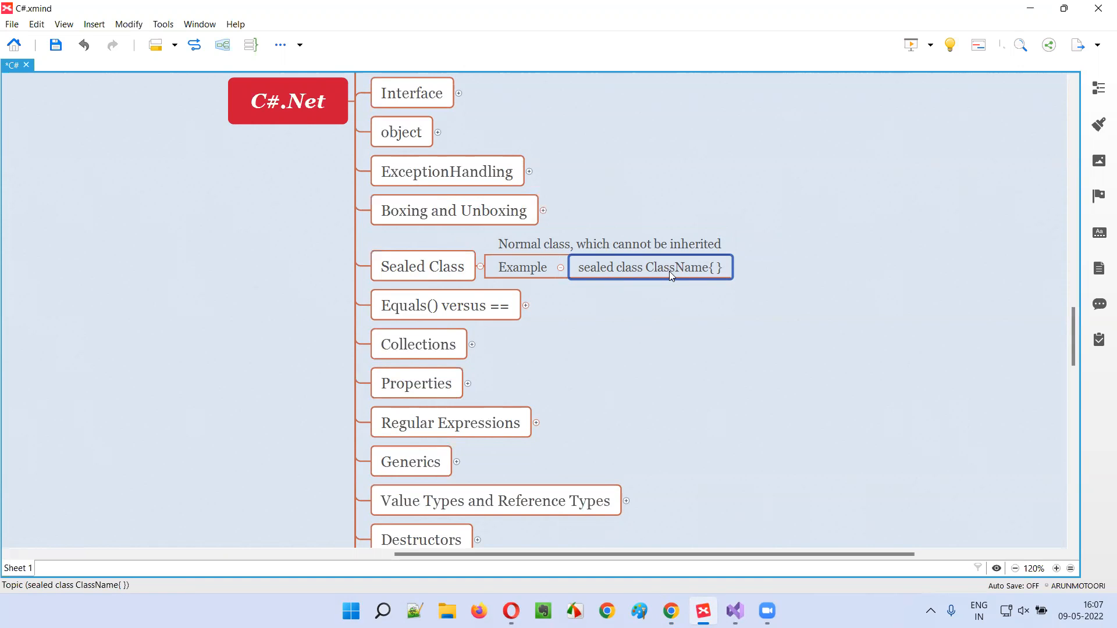
pyautogui.moveTo(692, 285)
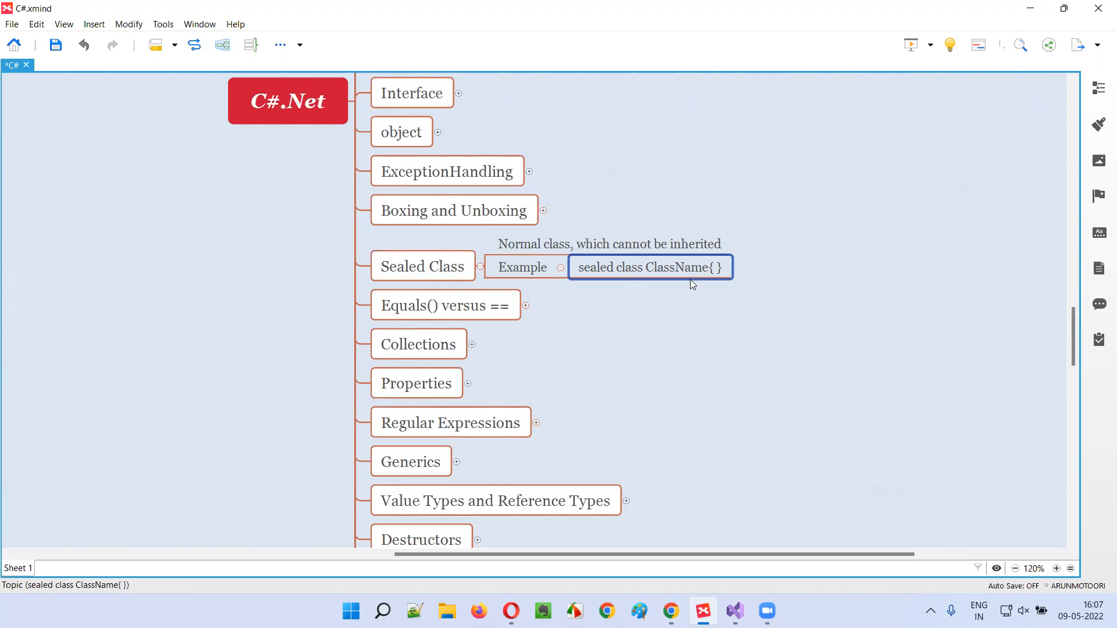
pyautogui.moveTo(692, 307)
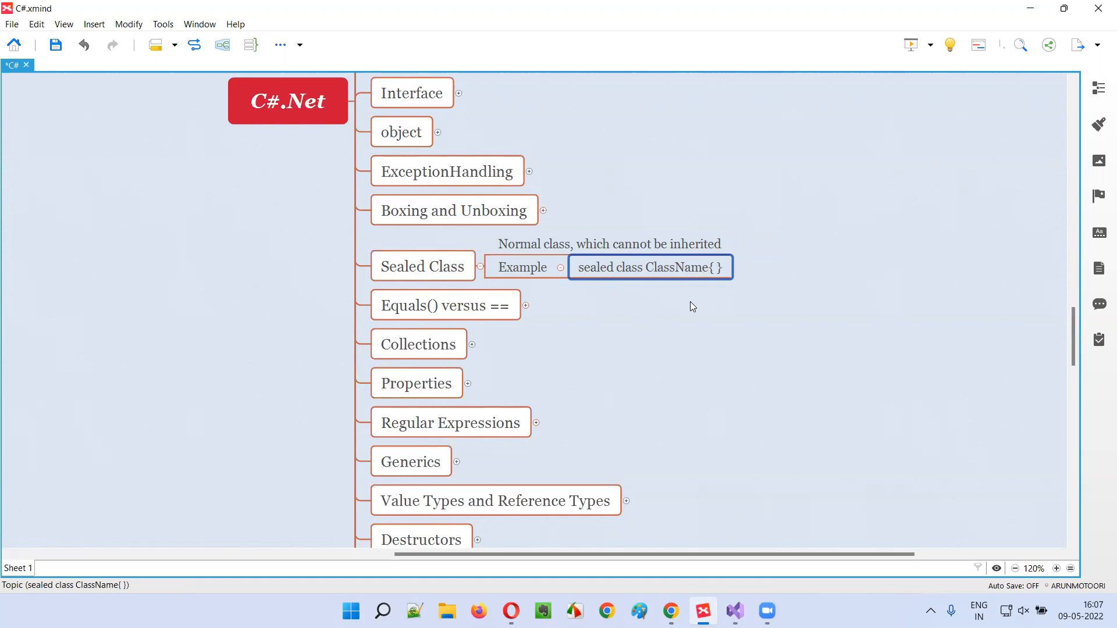
pyautogui.click(691, 307)
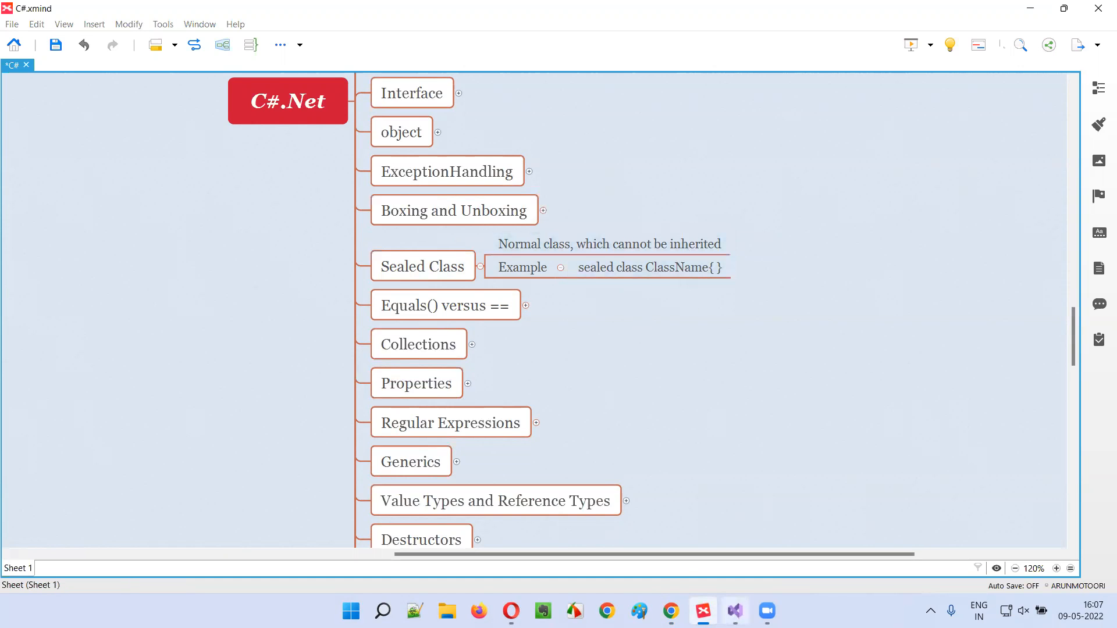
# Inside ClassP's braces, write public void Sample() { Console.WriteLine("Inside Sample"); }
pyautogui.click(733, 615)
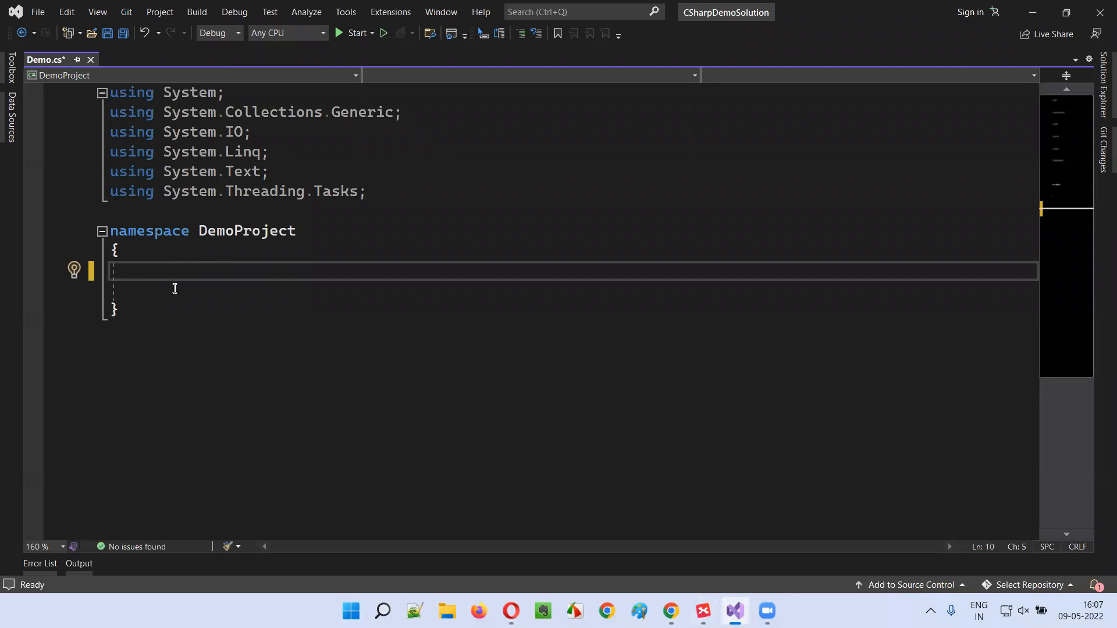
pyautogui.moveTo(239, 291)
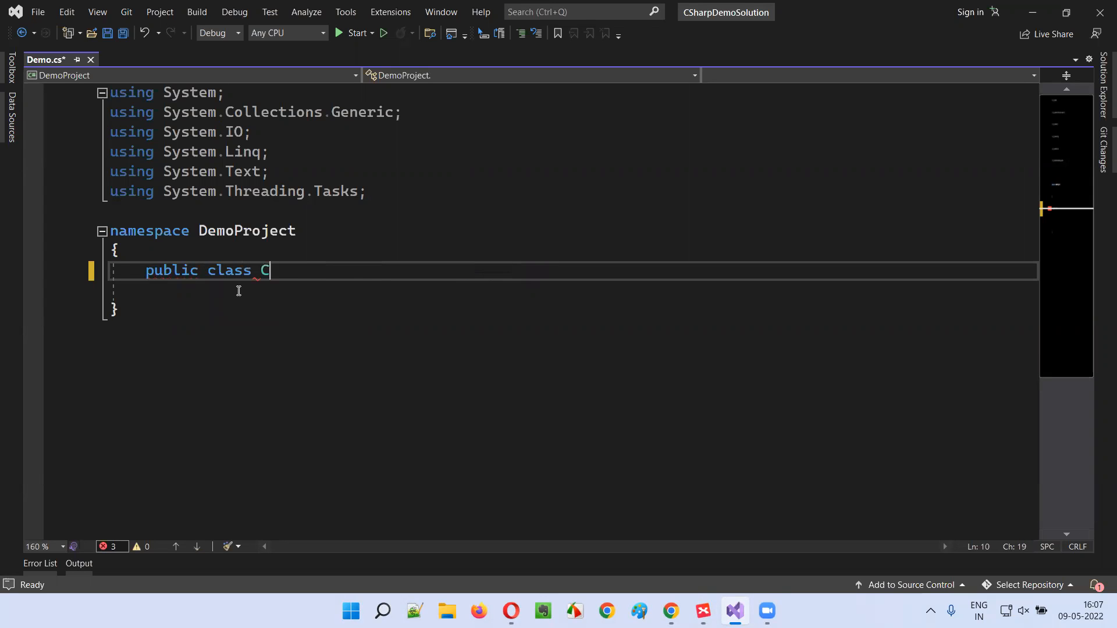
pyautogui.write('lassP { }')
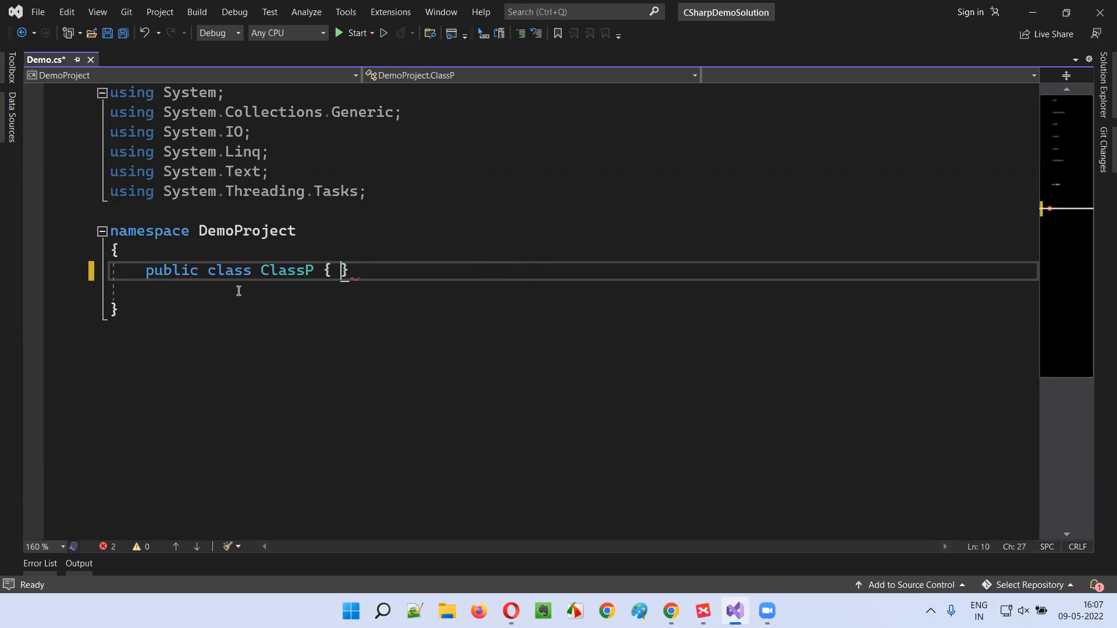
pyautogui.press('enter')
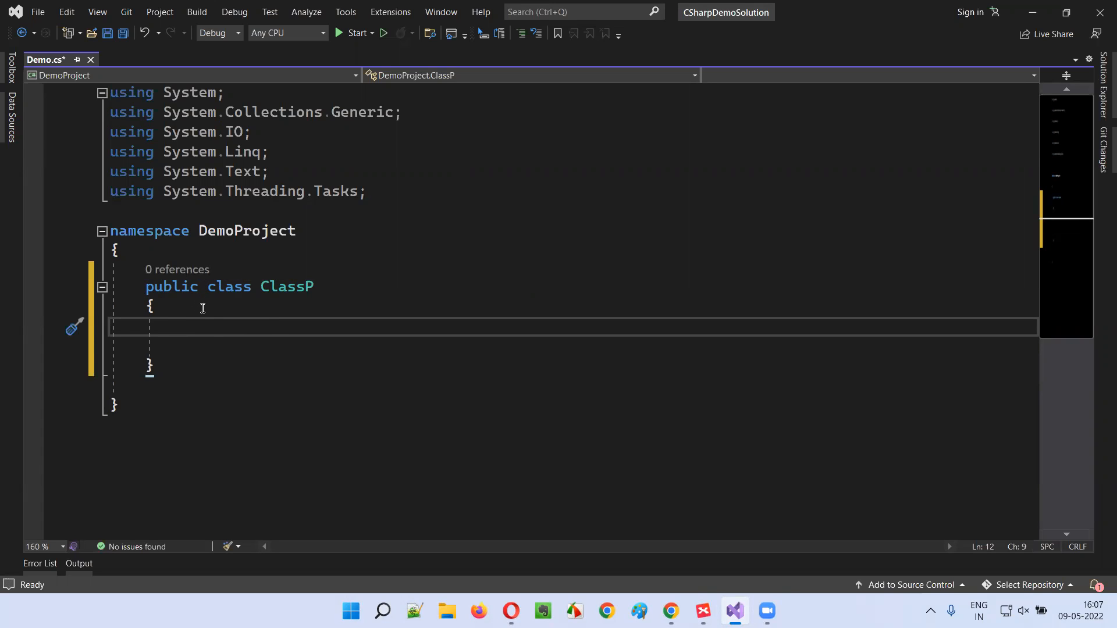
pyautogui.moveTo(214, 336)
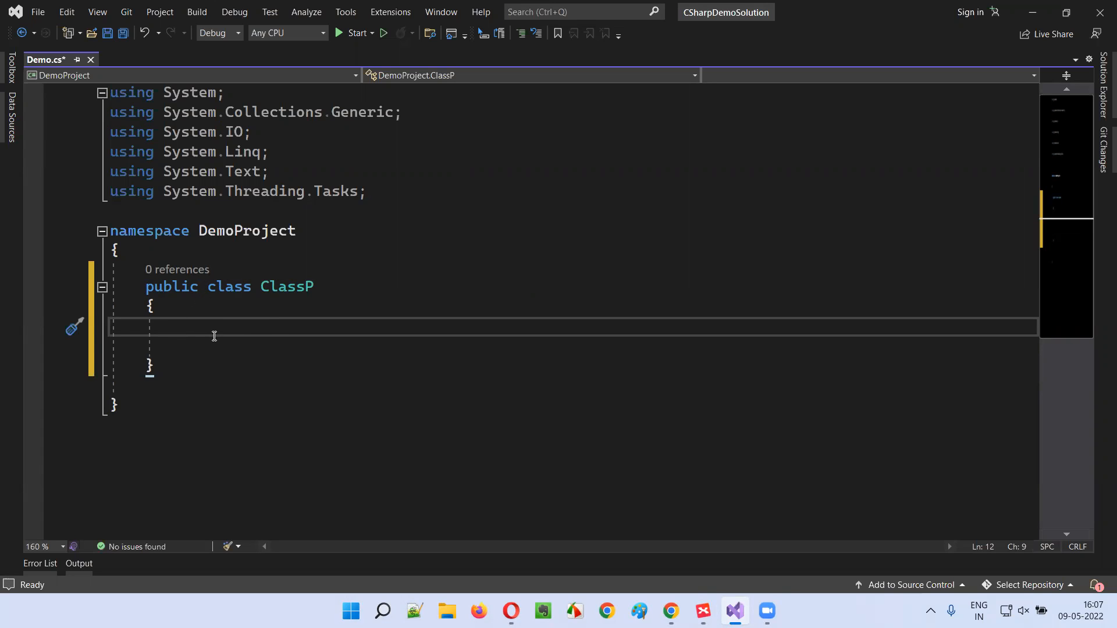
pyautogui.write('pulic void Samp')
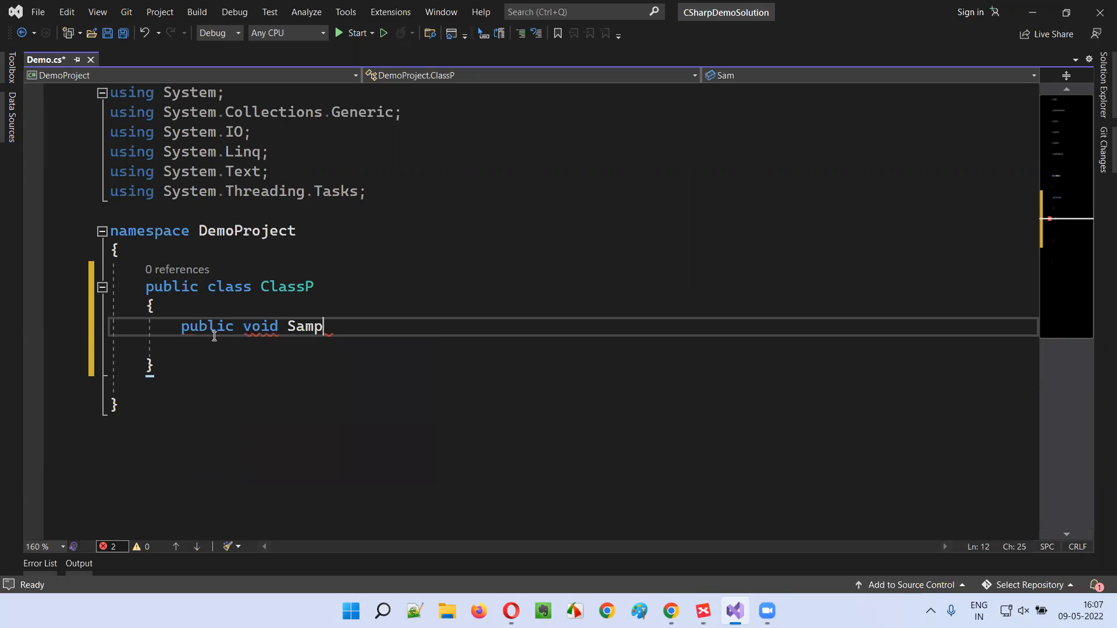
pyautogui.write('le()')
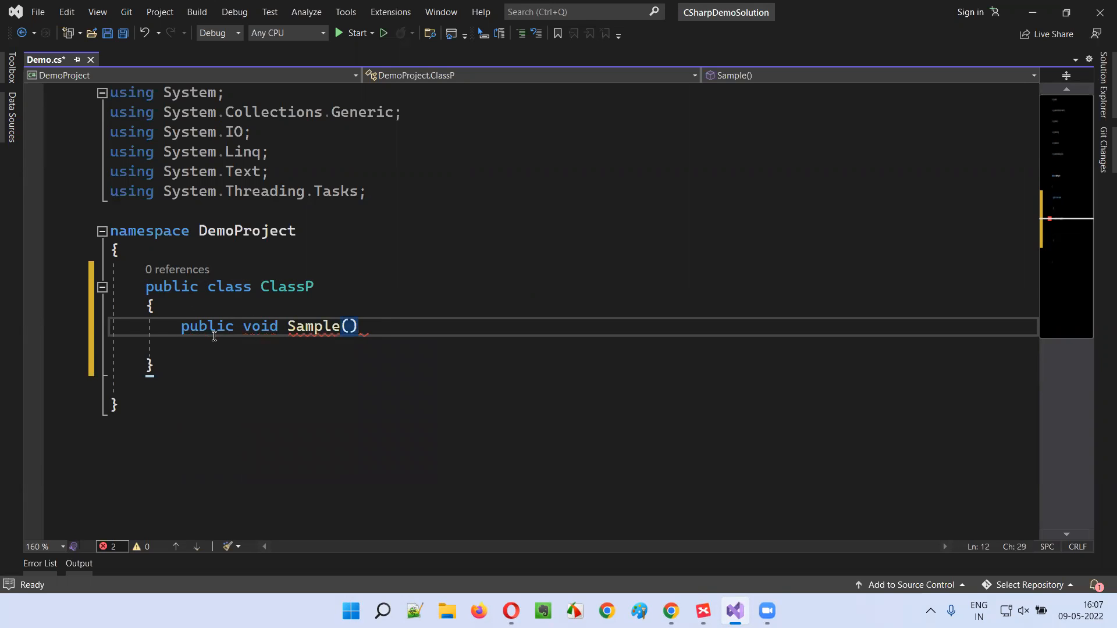
pyautogui.write('Console.WriteLine();')
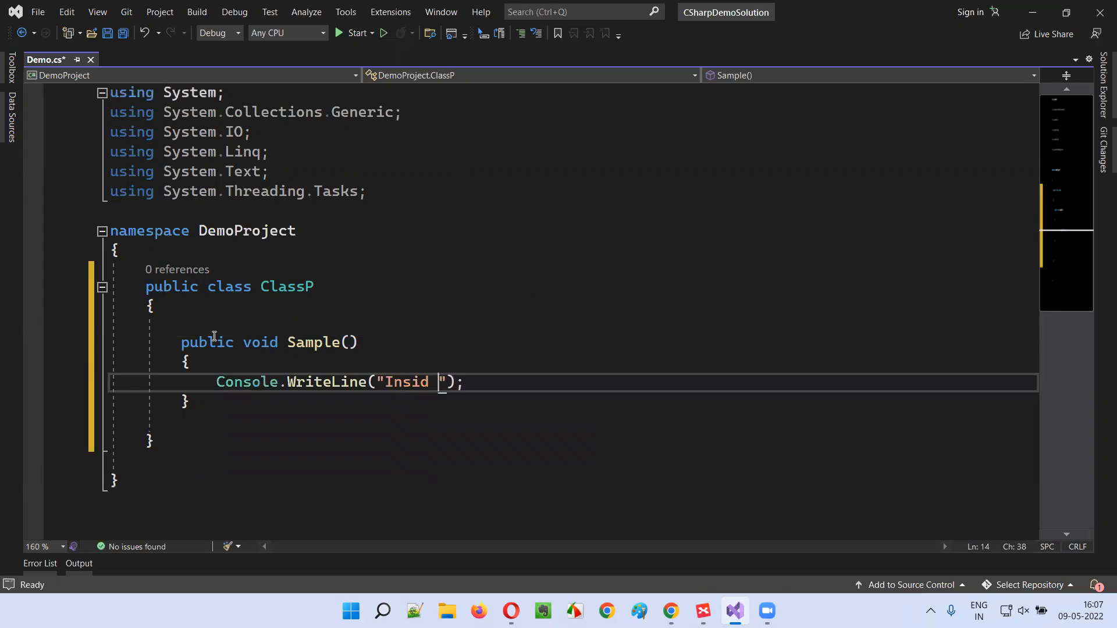
pyautogui.write('e Sample')
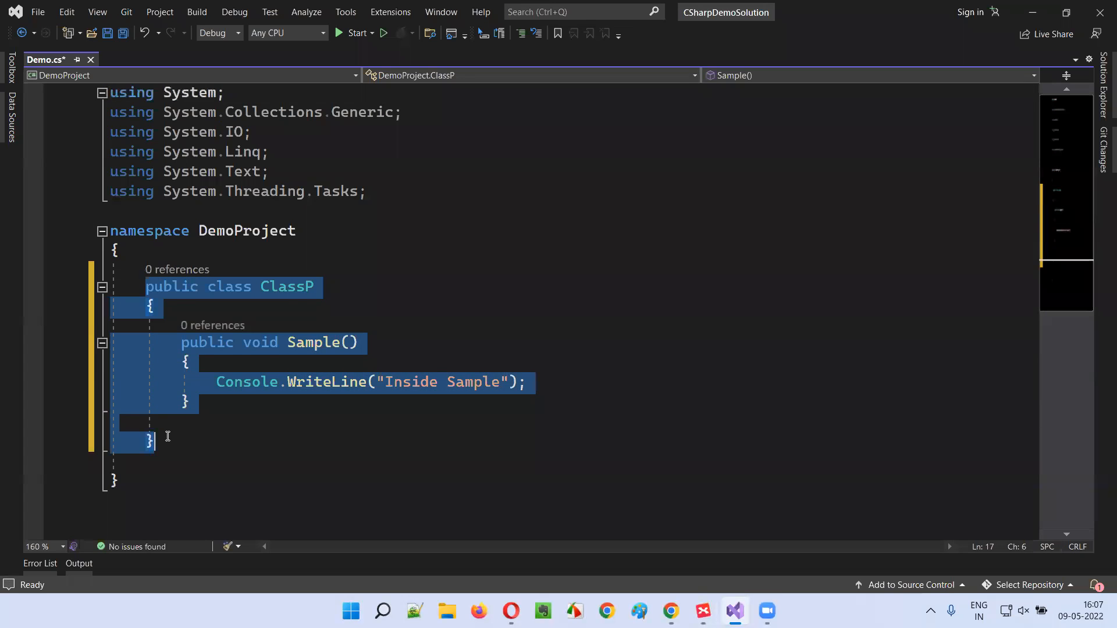
# Declare public class ClassC below ClassP and add ': ClassP' as its base
pyautogui.click(209, 384)
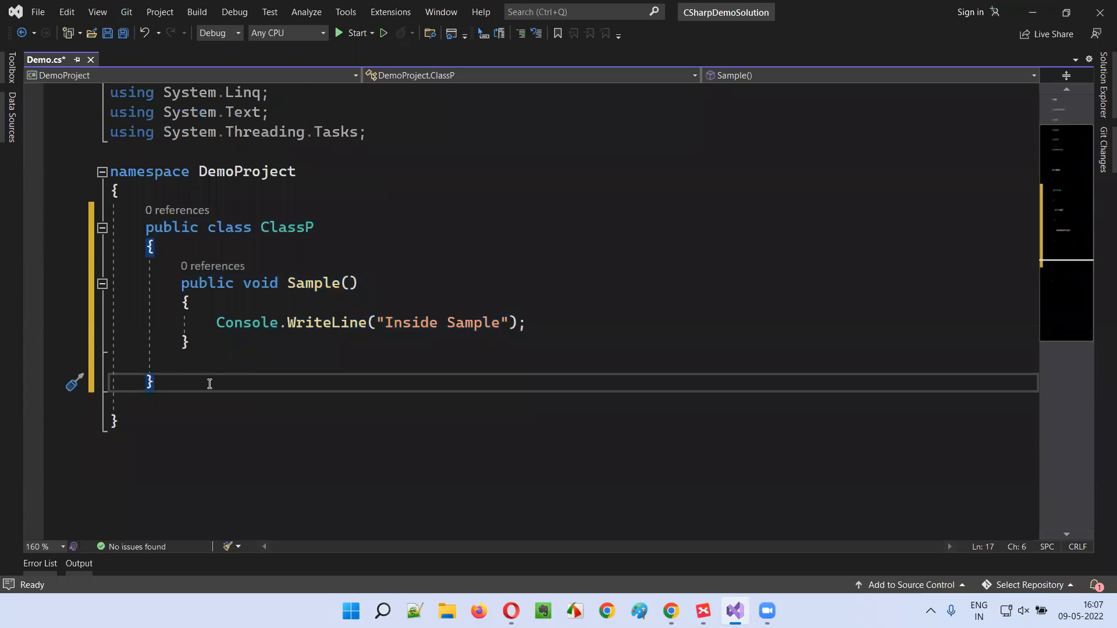
pyautogui.write('public class Class')
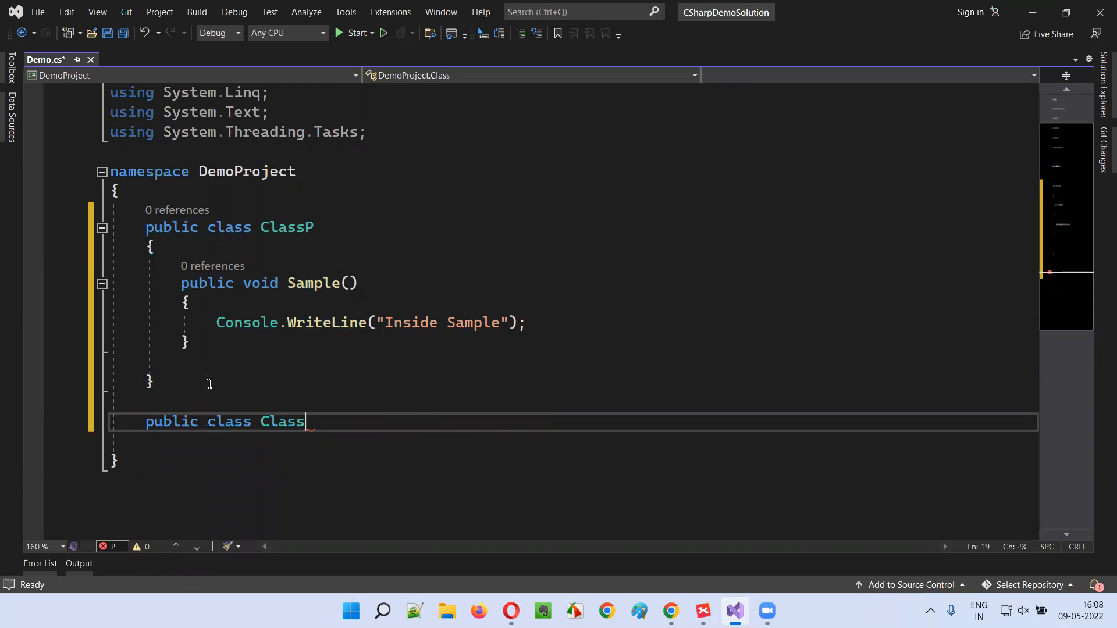
pyautogui.write('C')
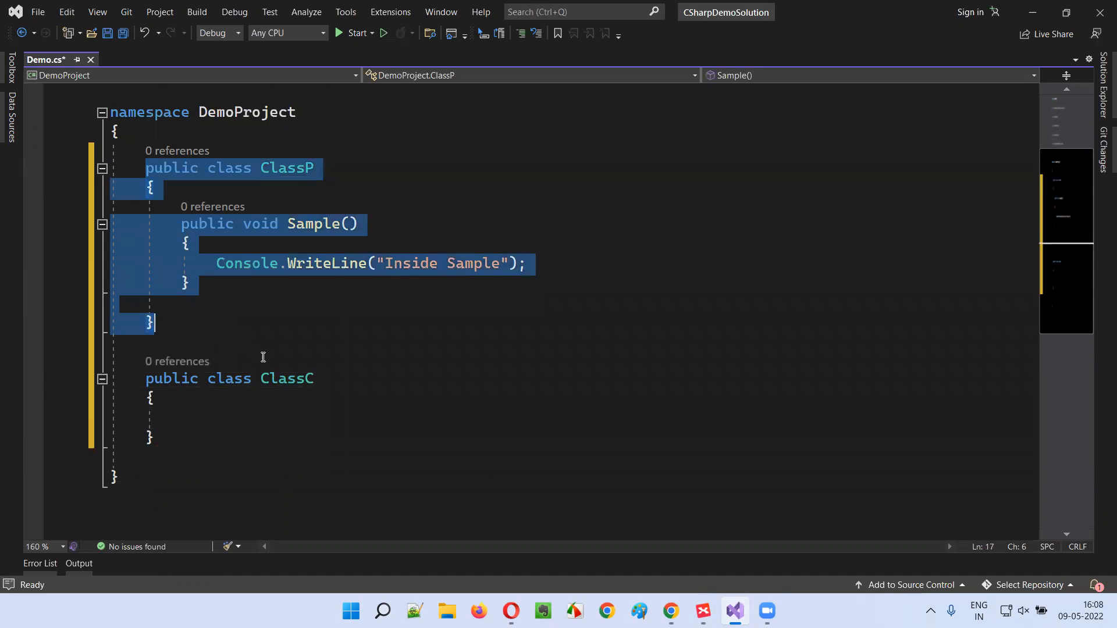
pyautogui.doubleClick(286, 378)
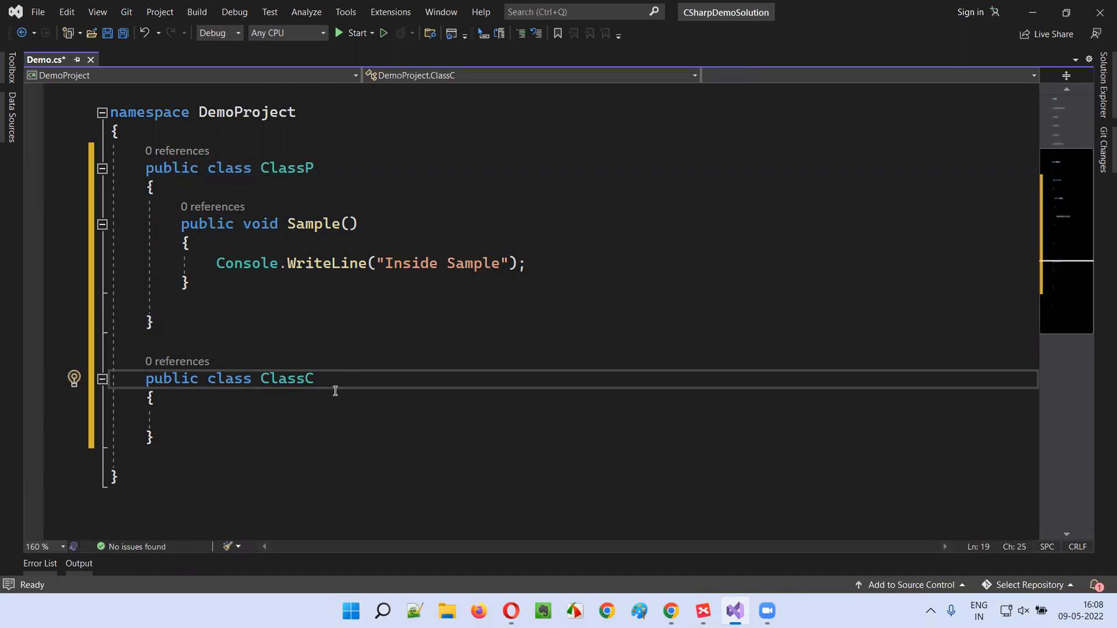
pyautogui.write(': ClassP')
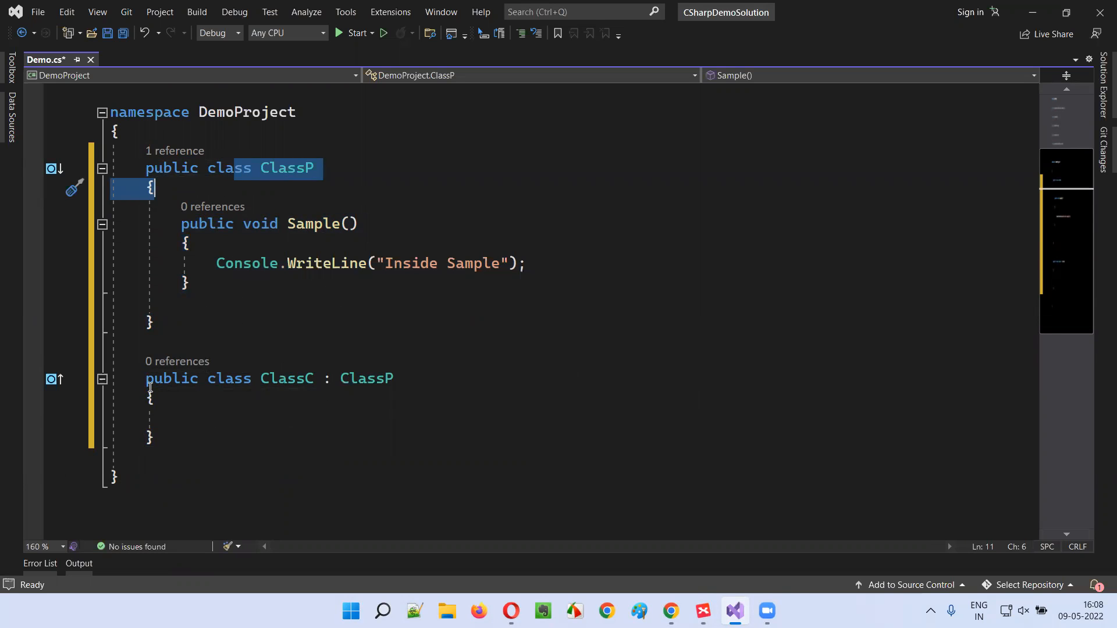
pyautogui.doubleClick(286, 378)
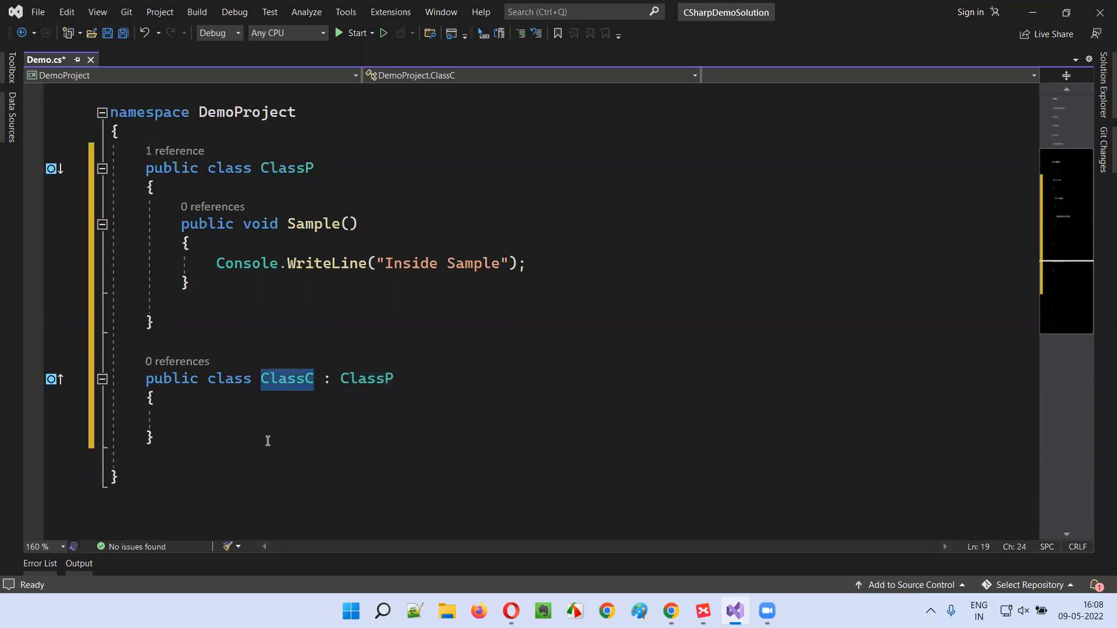
pyautogui.click(336, 460)
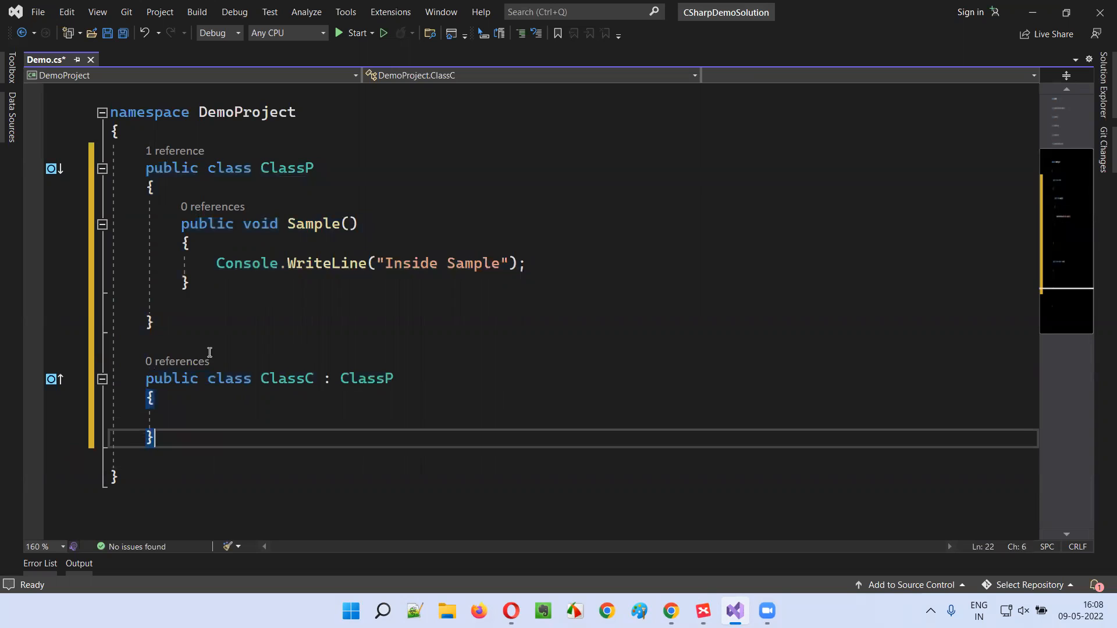
# Add the 'sealed' modifier to ClassP, so ClassC's inheritance shows error CS0509
pyautogui.click(206, 167)
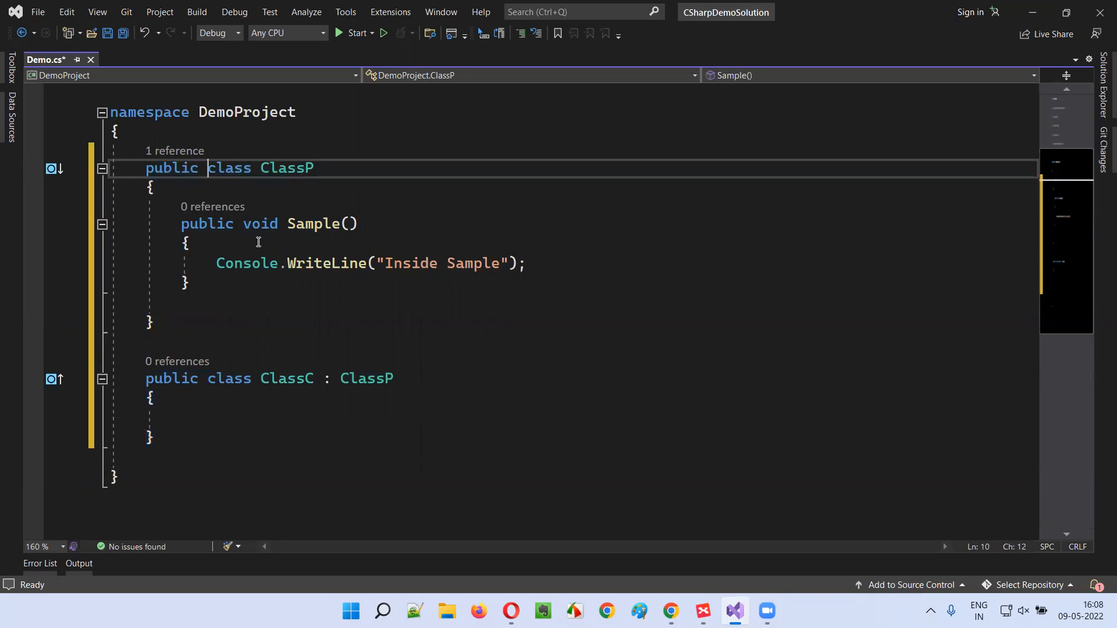
pyautogui.write('sealed')
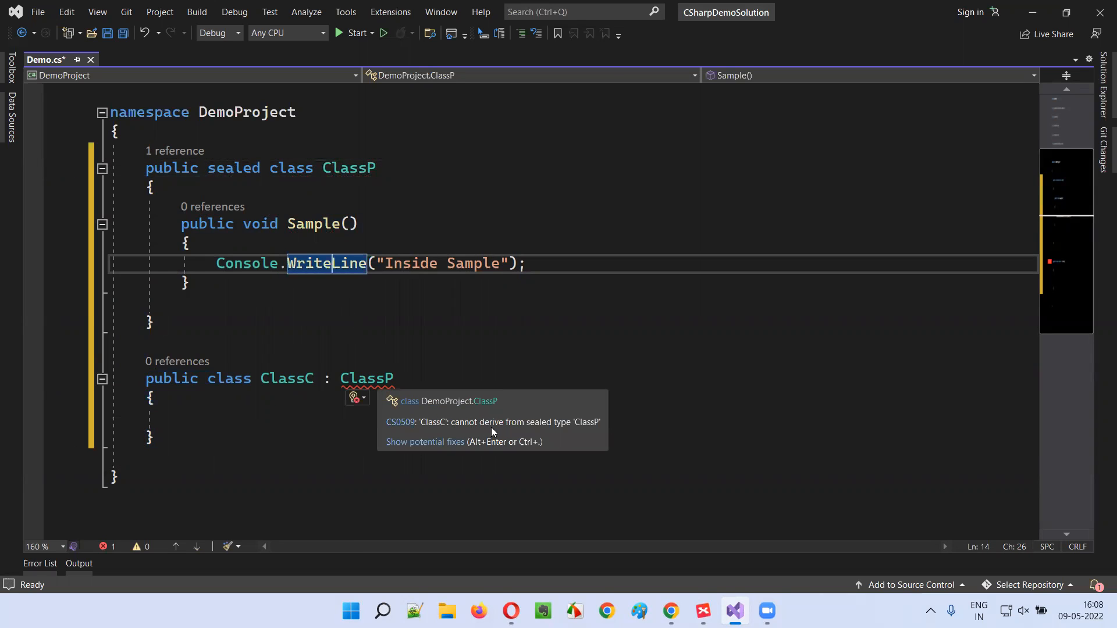
pyautogui.moveTo(597, 431)
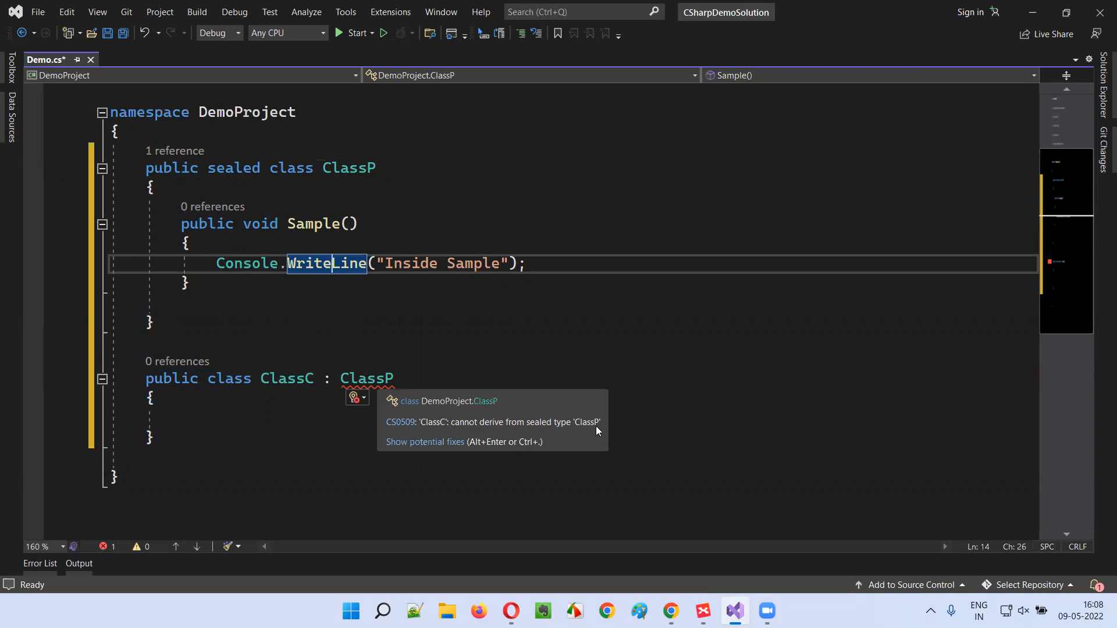
pyautogui.moveTo(466, 433)
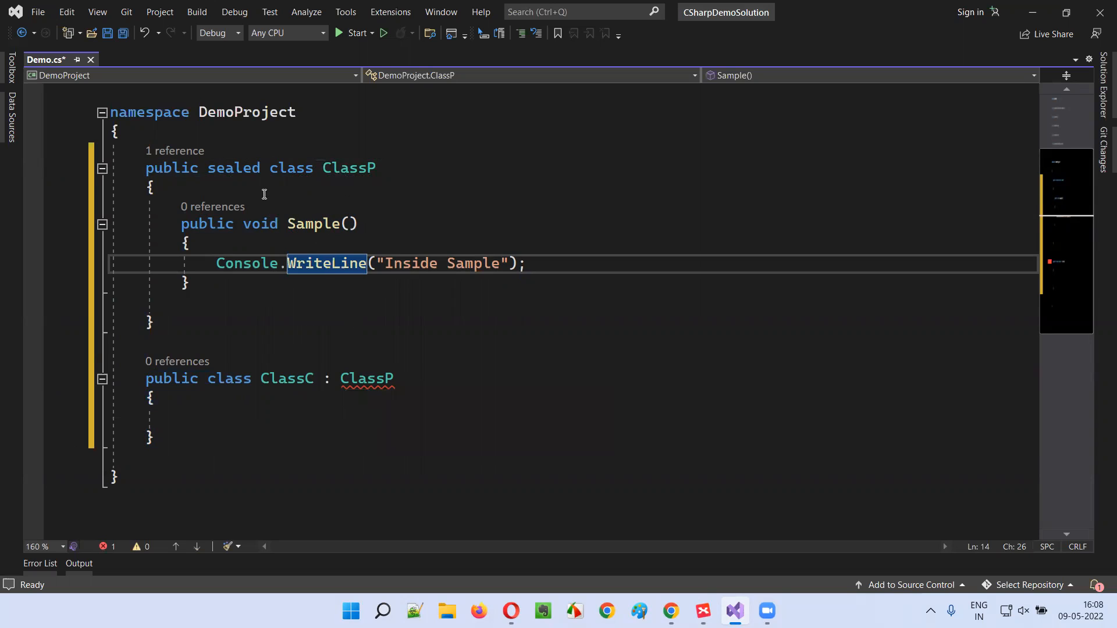
pyautogui.doubleClick(363, 378)
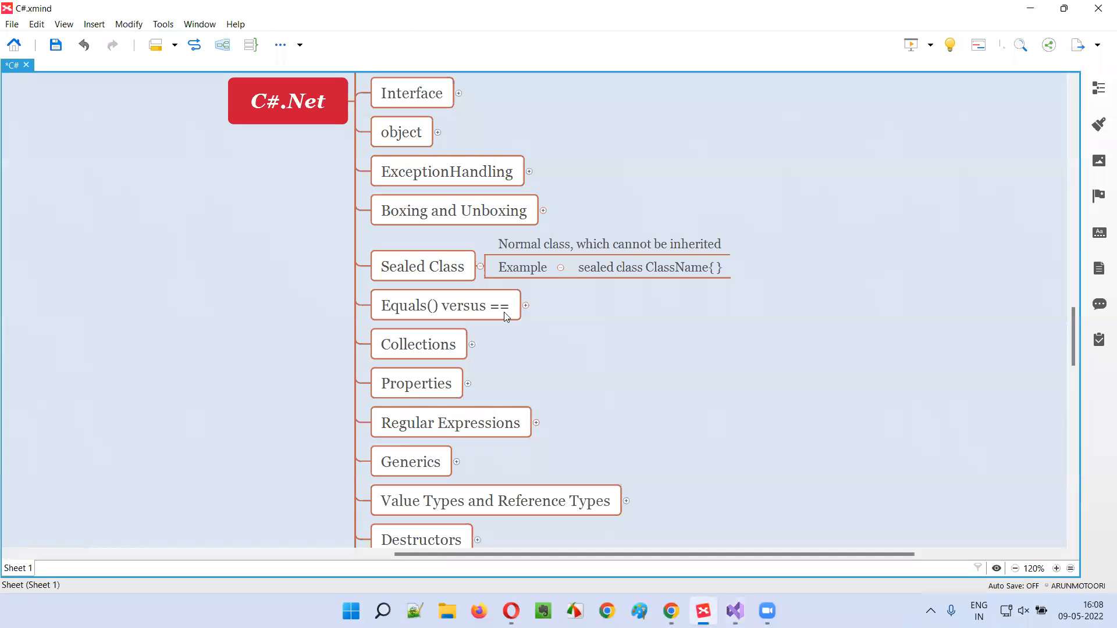
# Select the Sealed Class definition and example topics in the XMind map
pyautogui.click(608, 243)
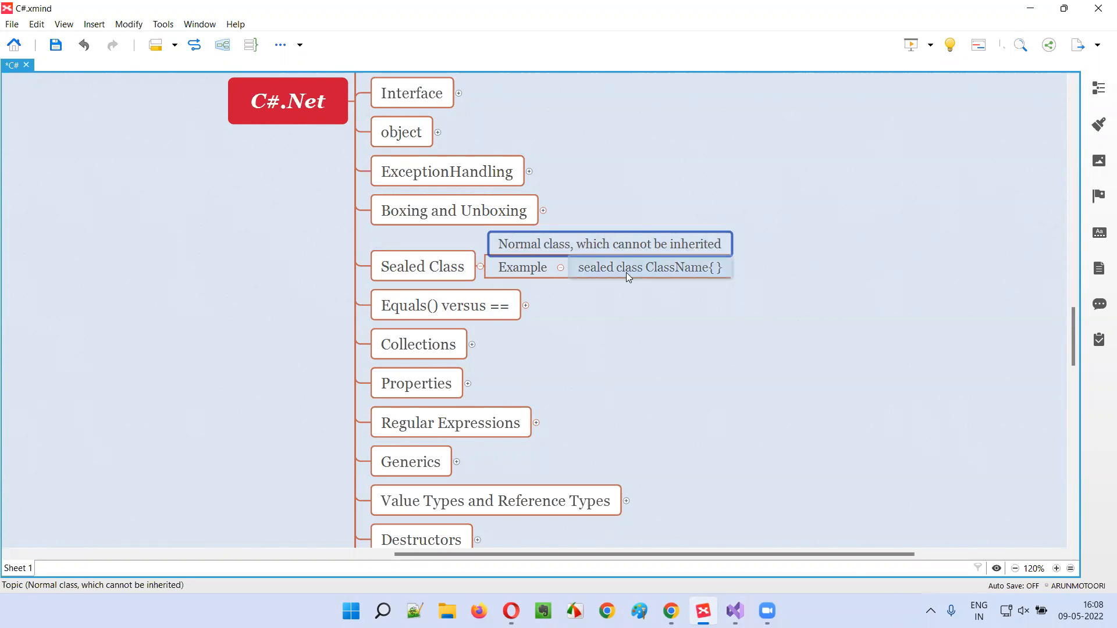
pyautogui.click(649, 266)
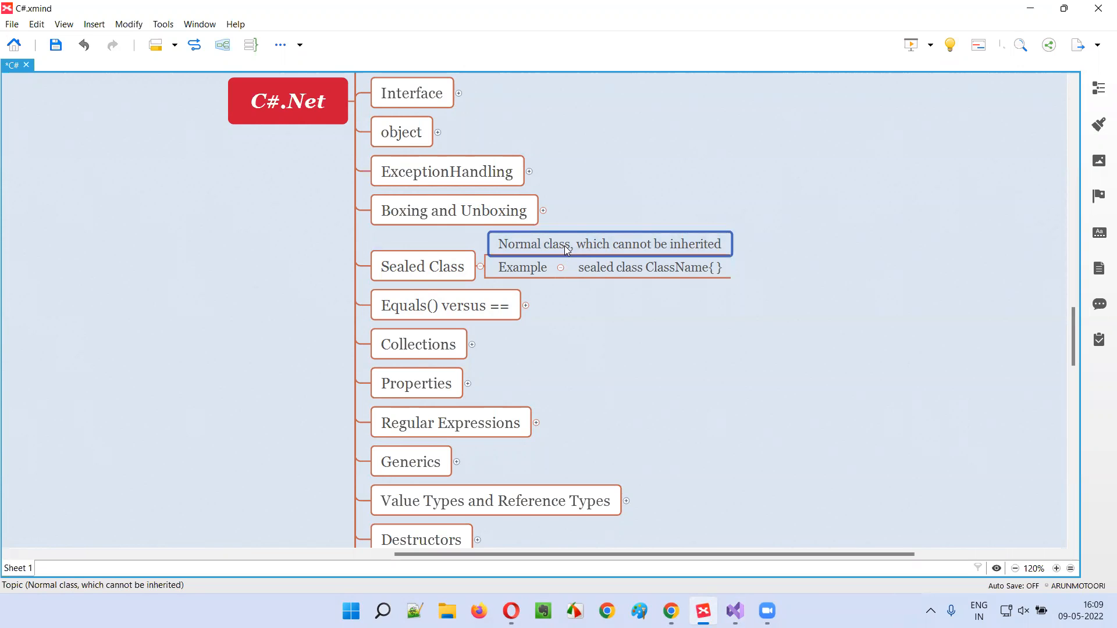
pyautogui.click(422, 266)
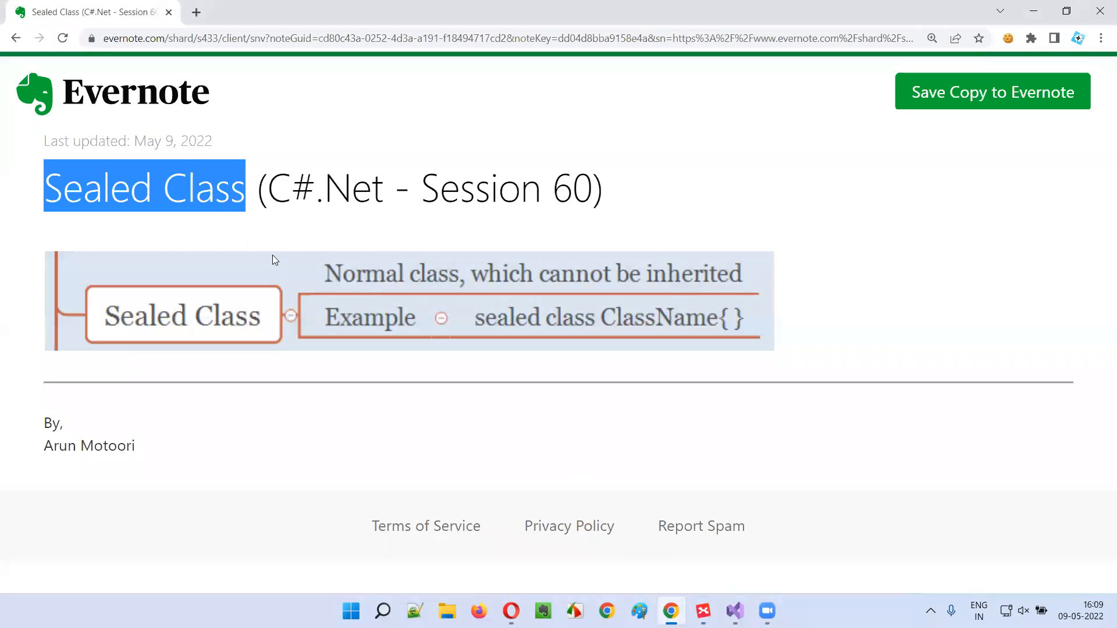
pyautogui.moveTo(138, 228)
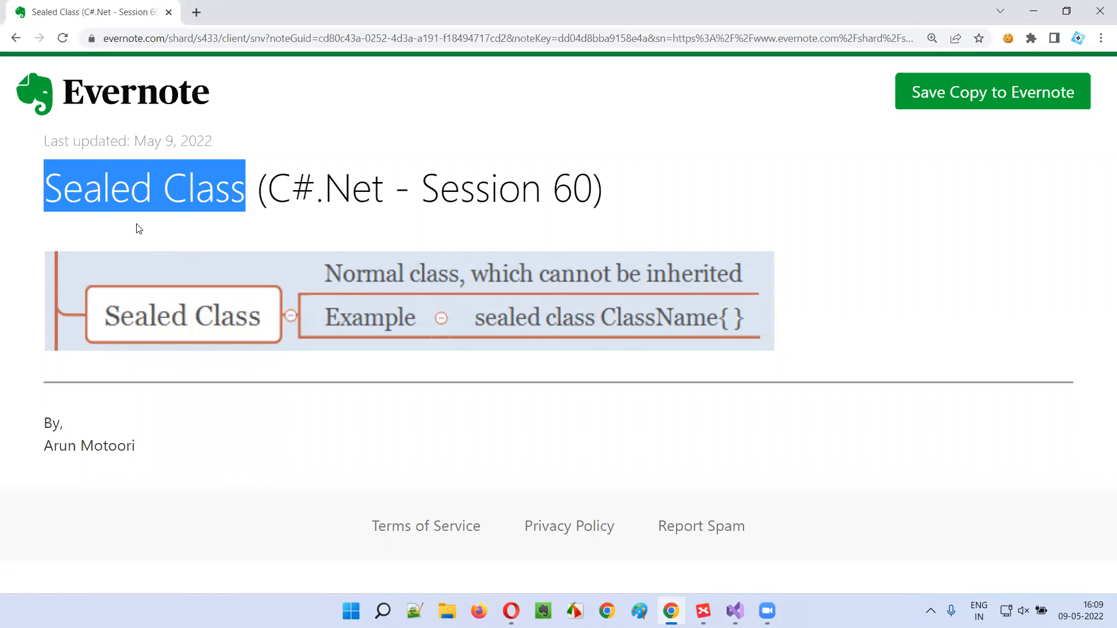
pyautogui.moveTo(389, 232)
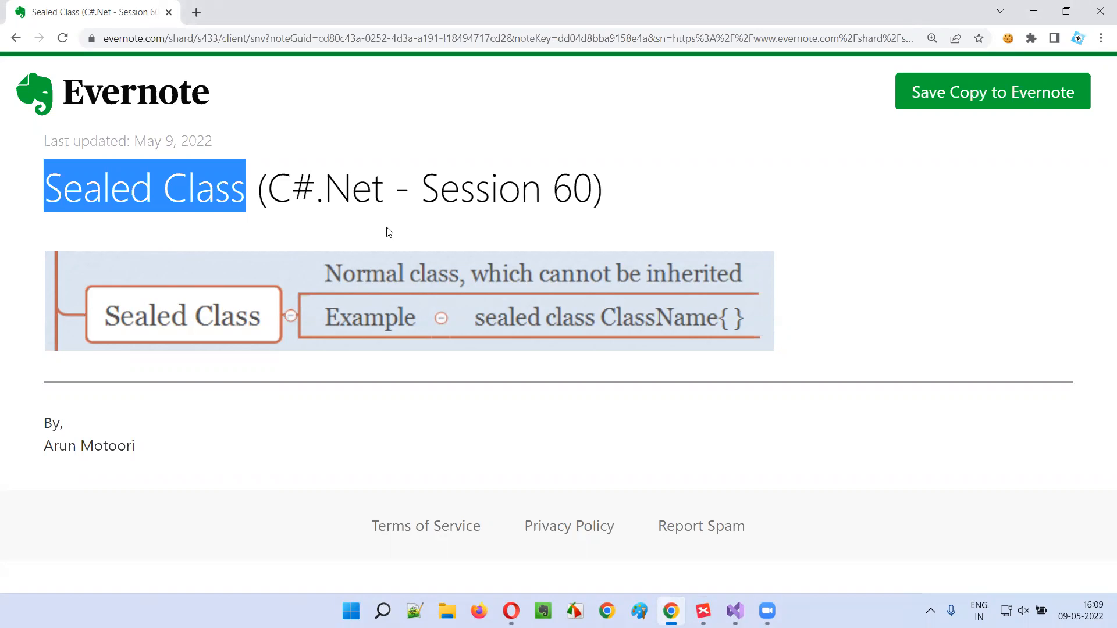
# Highlight 'C#.Net' in the Evernote note title, then clear the selection
pyautogui.click(388, 231)
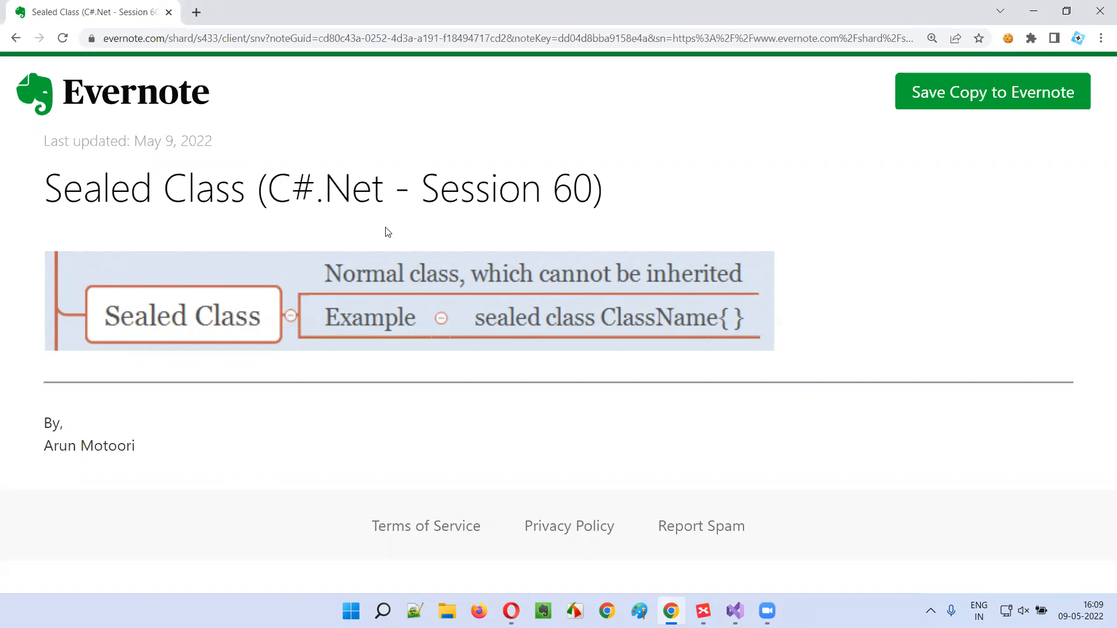
pyautogui.doubleClick(324, 188)
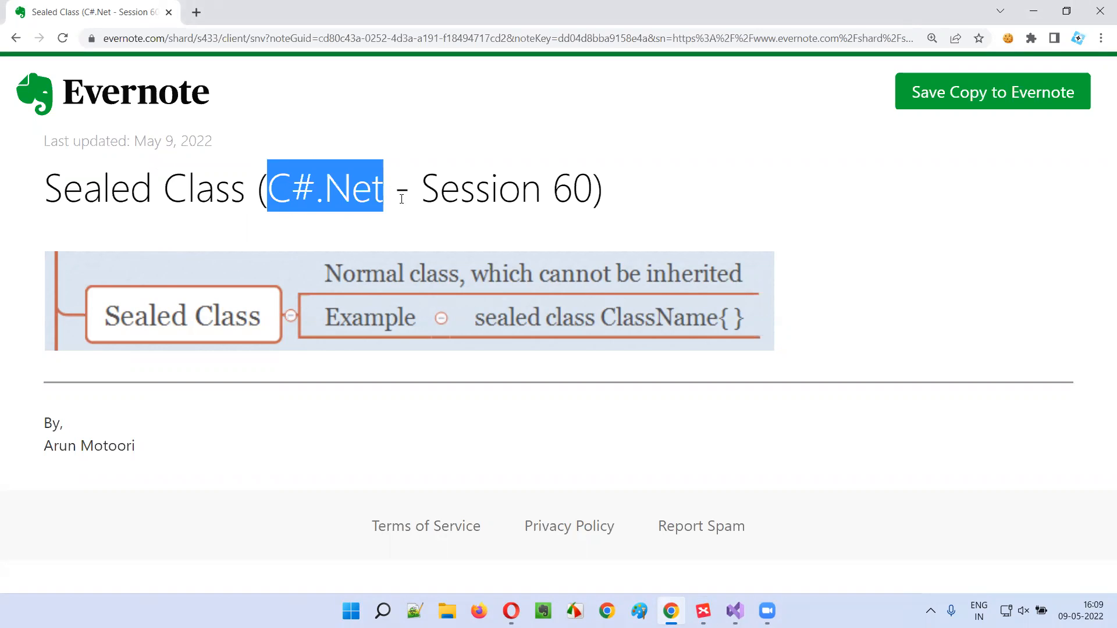
pyautogui.click(419, 223)
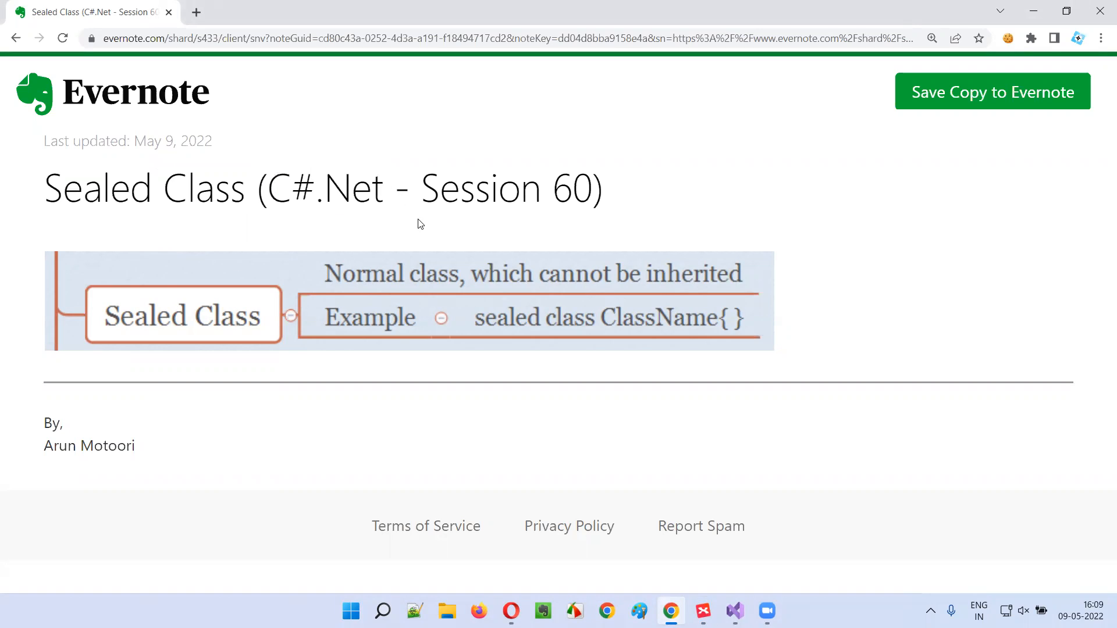